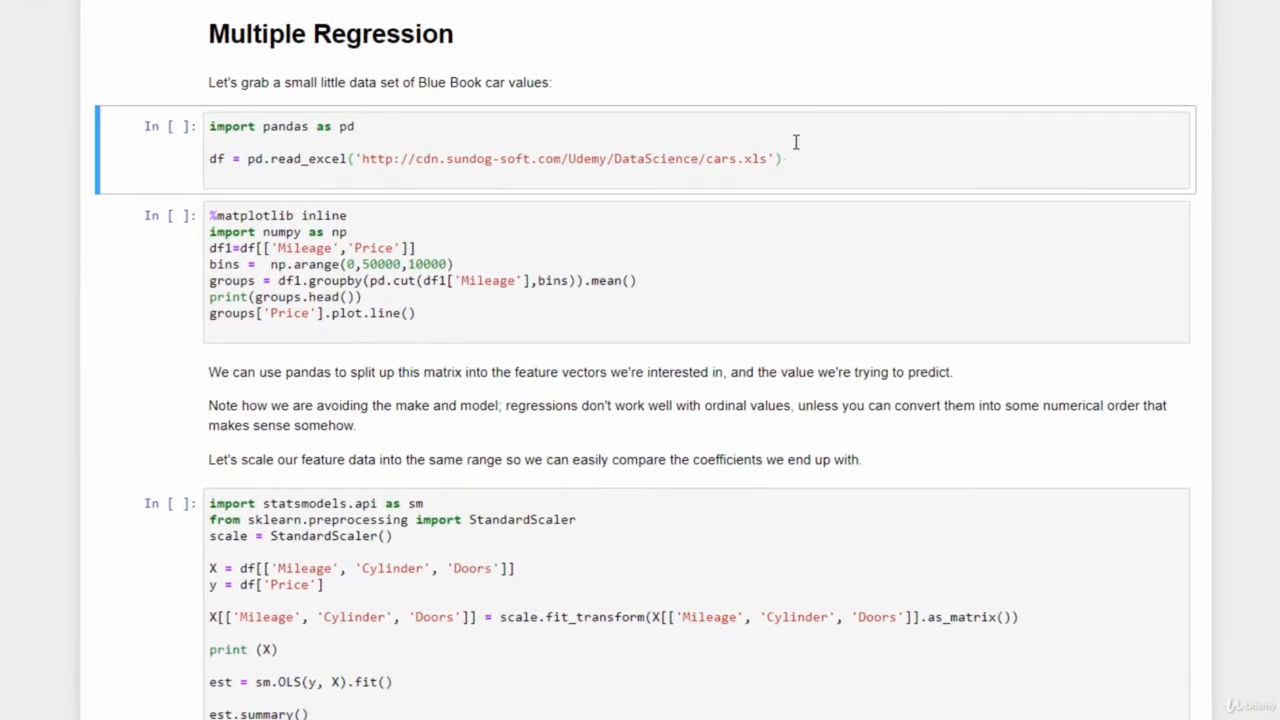
Run the first cell to load cars.xls into the df DataFrame
{"action": "left_click", "coordinate": [783, 158]}
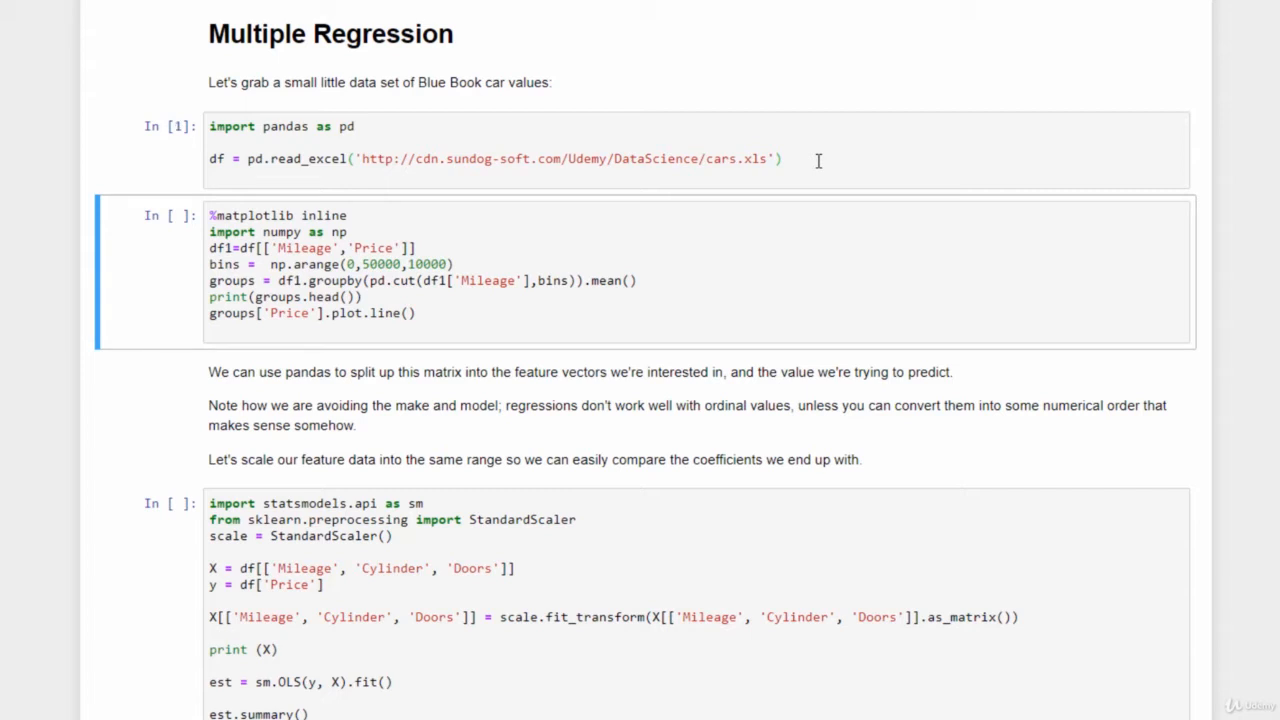
{"action": "mouse_move", "coordinate": [756, 278]}
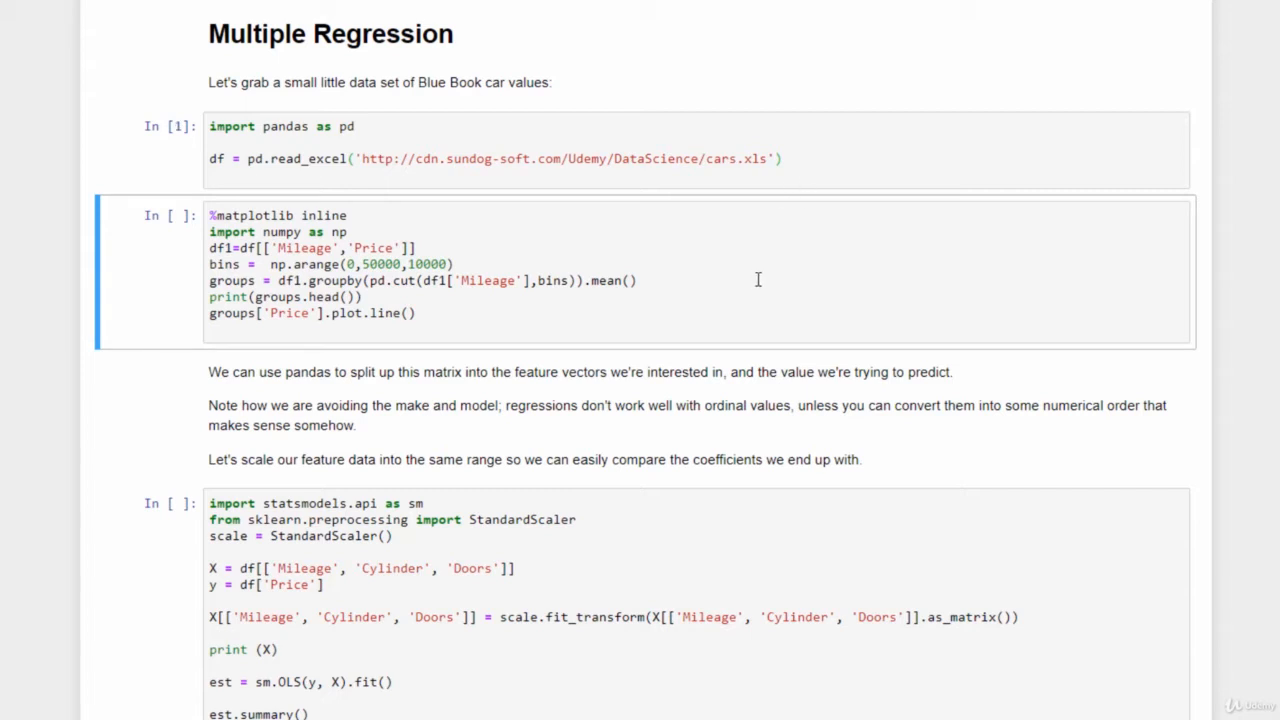
{"action": "mouse_move", "coordinate": [427, 303]}
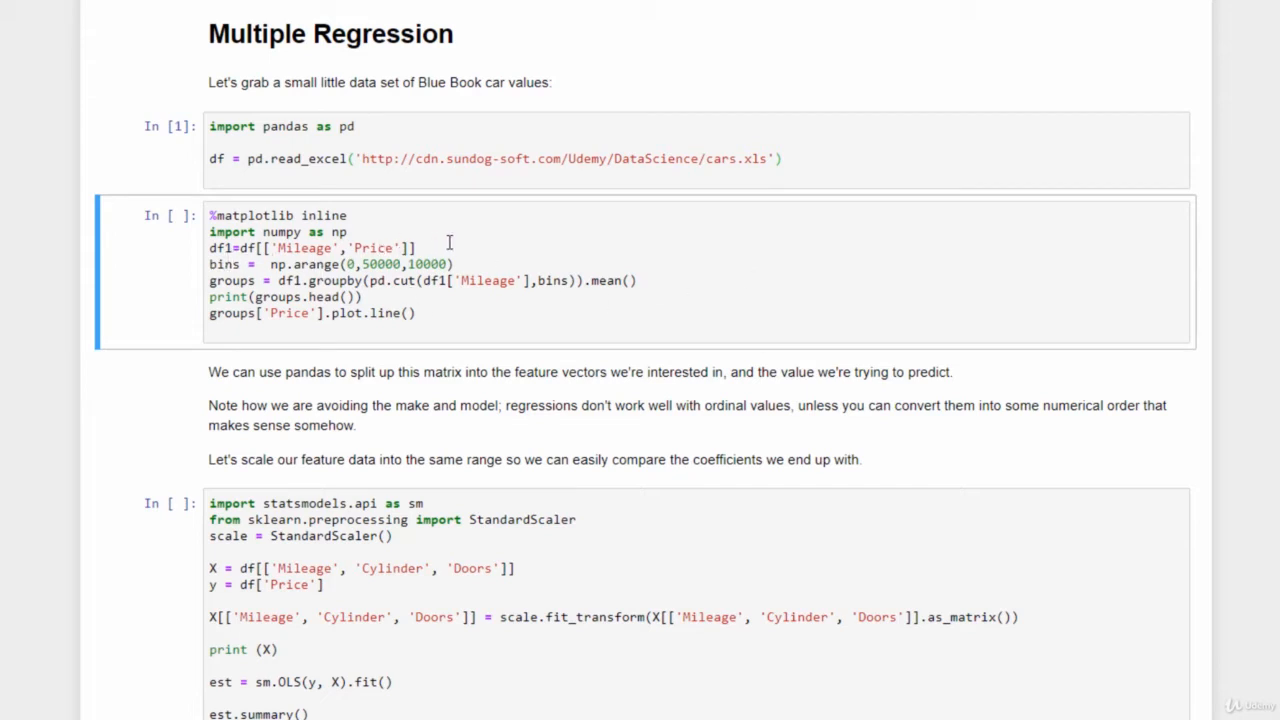
{"action": "mouse_move", "coordinate": [313, 258]}
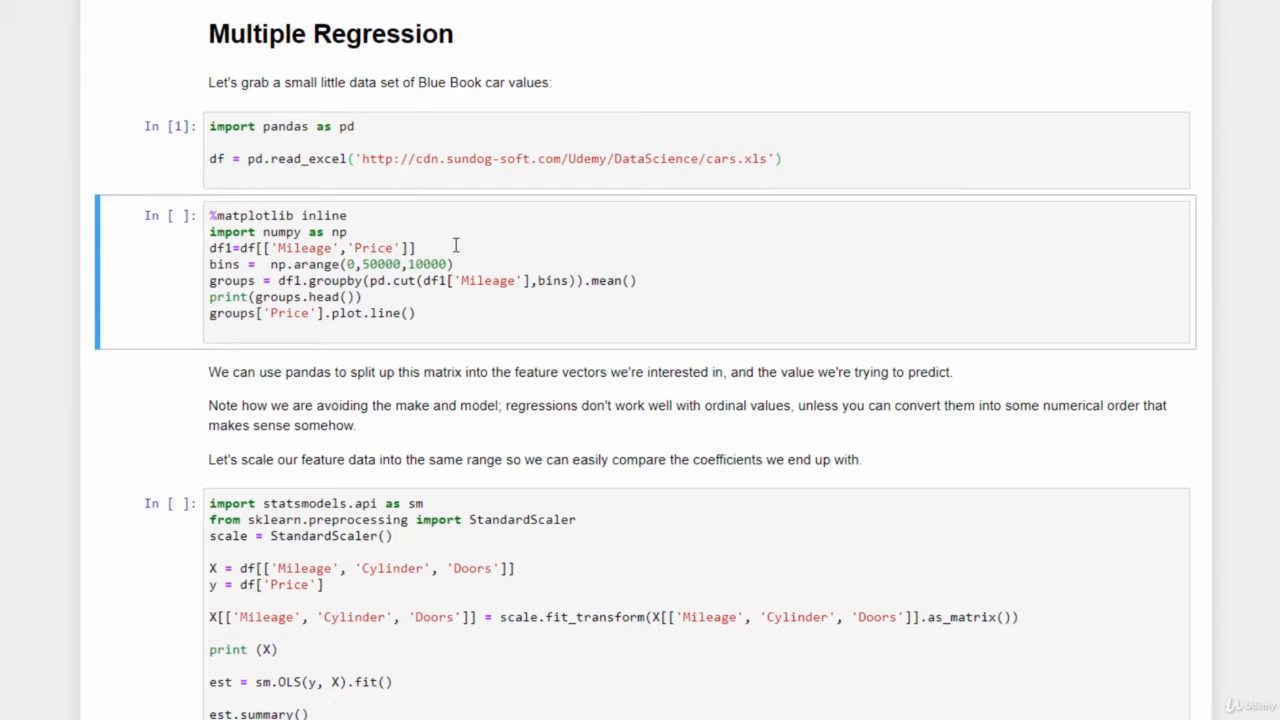
{"action": "mouse_move", "coordinate": [318, 270]}
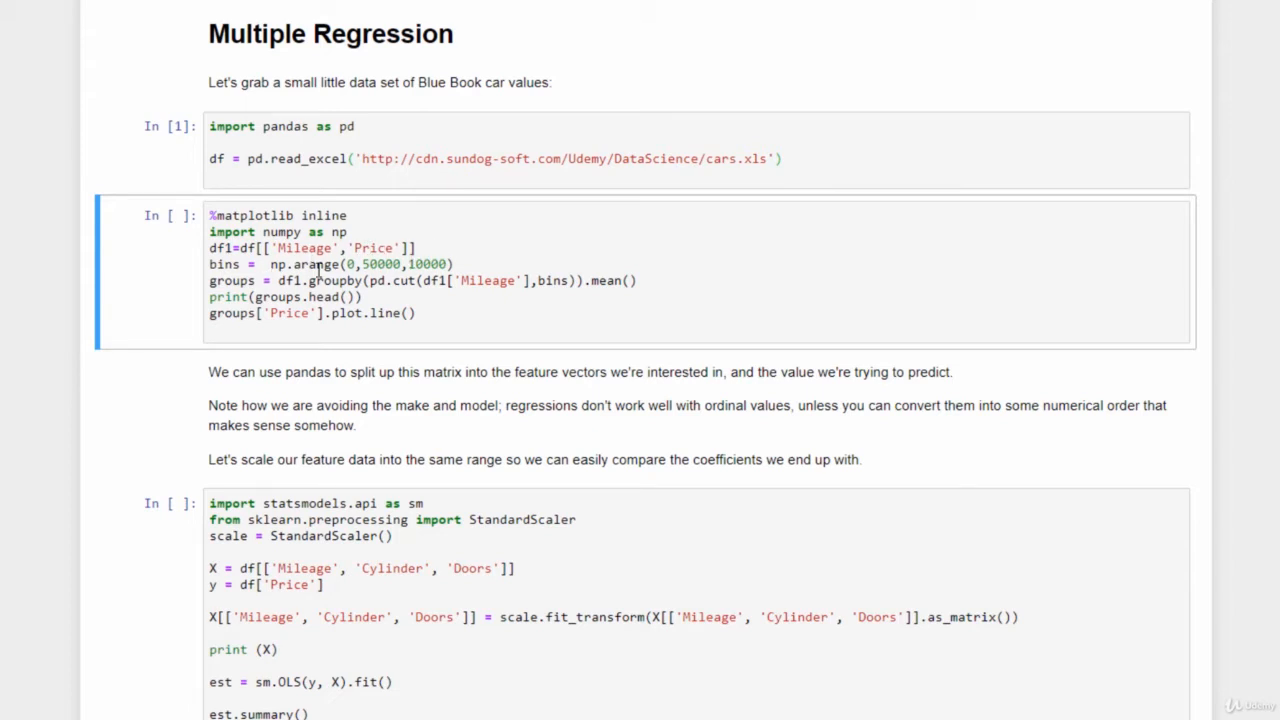
{"action": "mouse_move", "coordinate": [423, 264]}
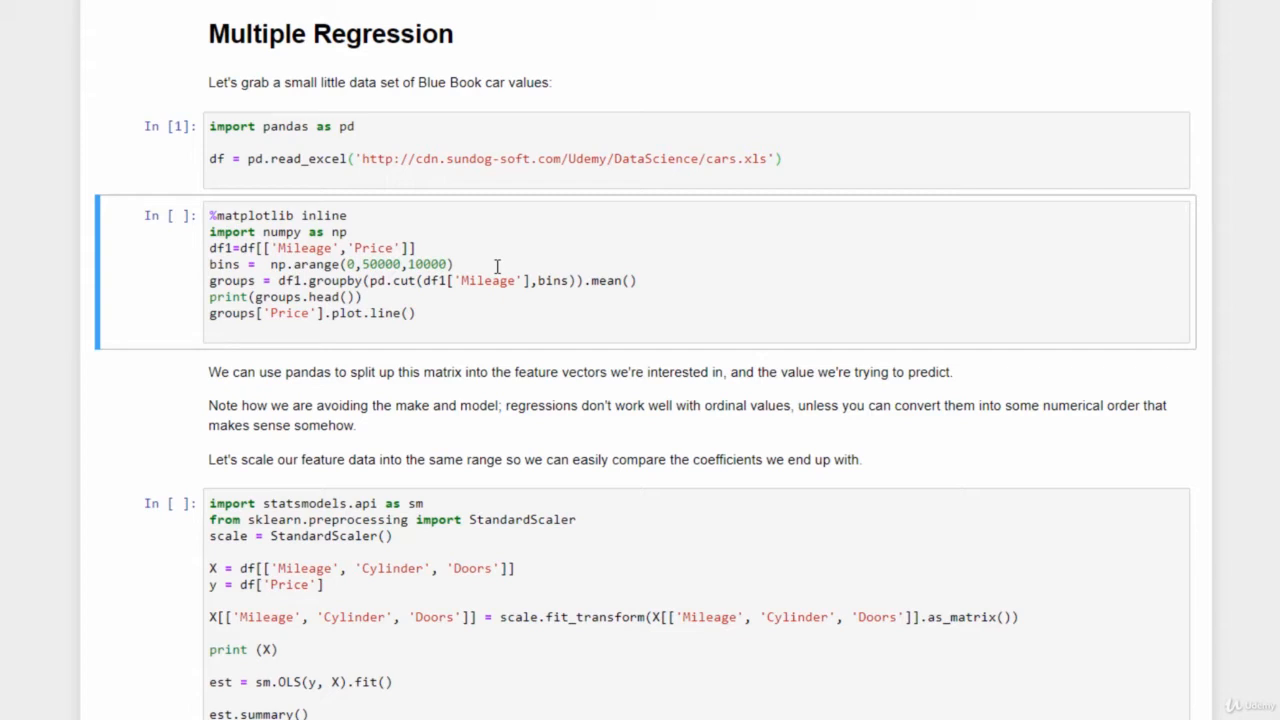
{"action": "mouse_move", "coordinate": [563, 288]}
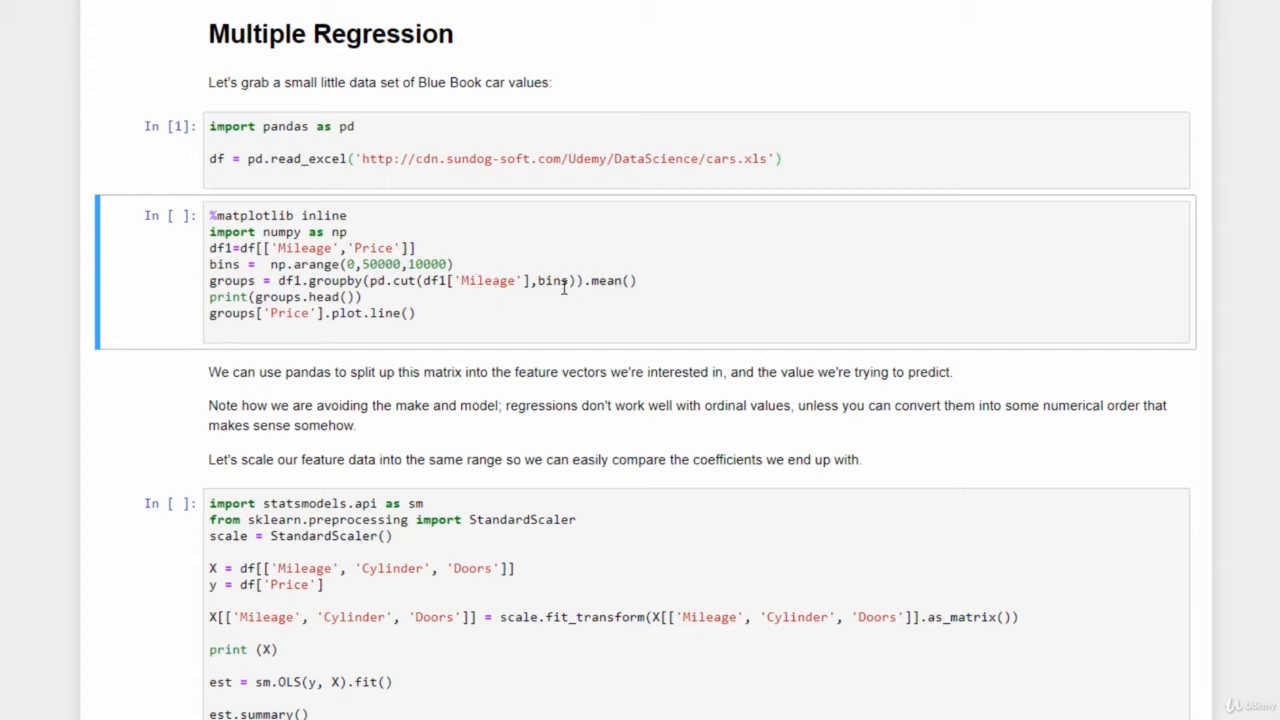
{"action": "mouse_move", "coordinate": [418, 297]}
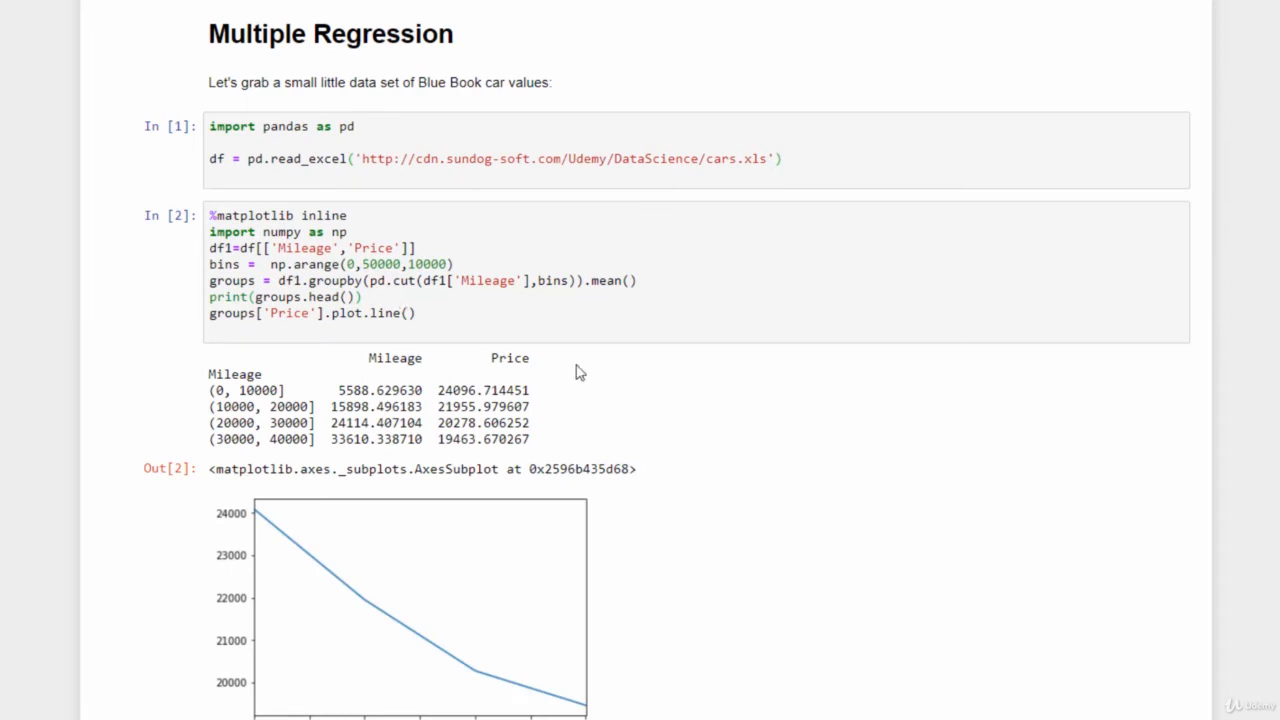
{"action": "mouse_move", "coordinate": [643, 453]}
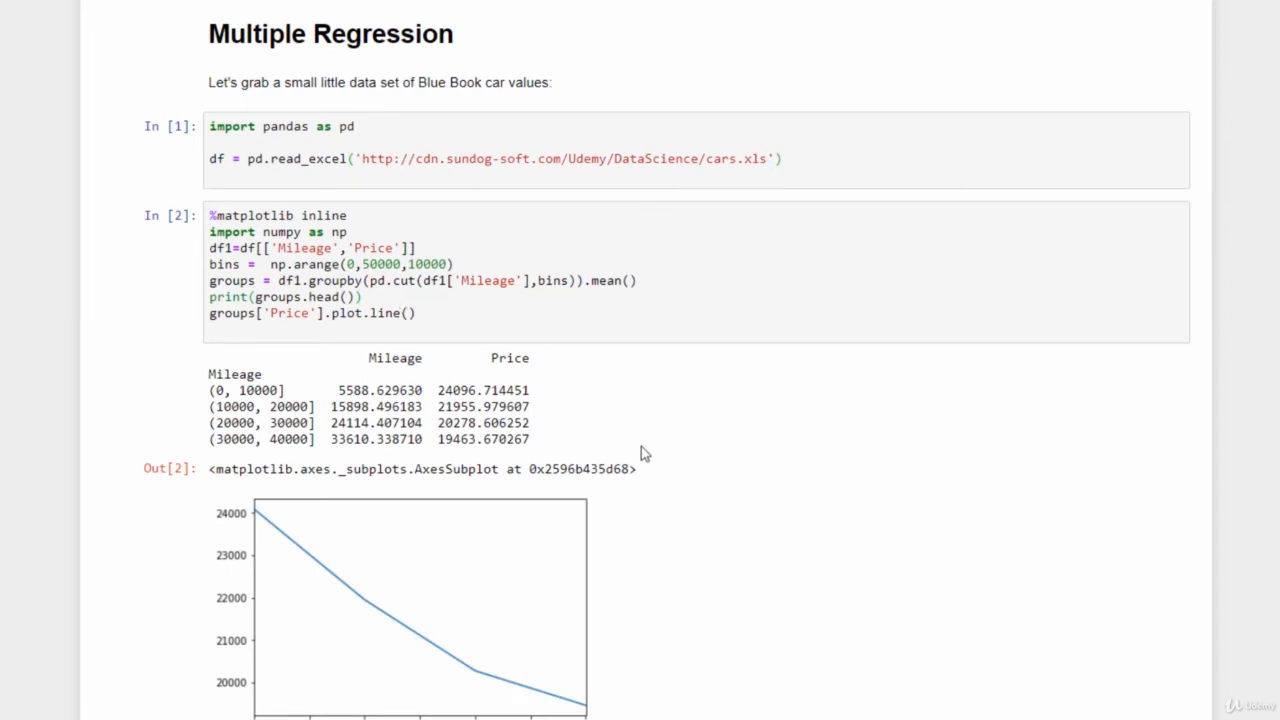
{"action": "mouse_move", "coordinate": [273, 400]}
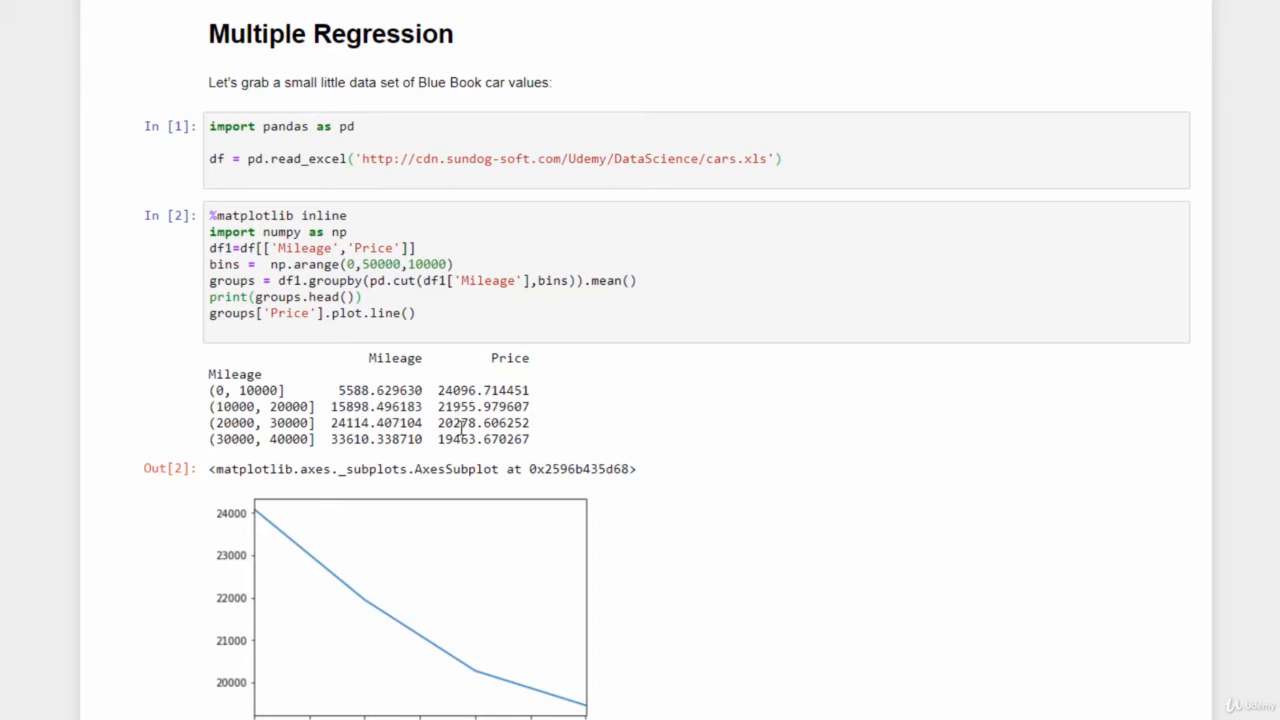
{"action": "mouse_move", "coordinate": [672, 459]}
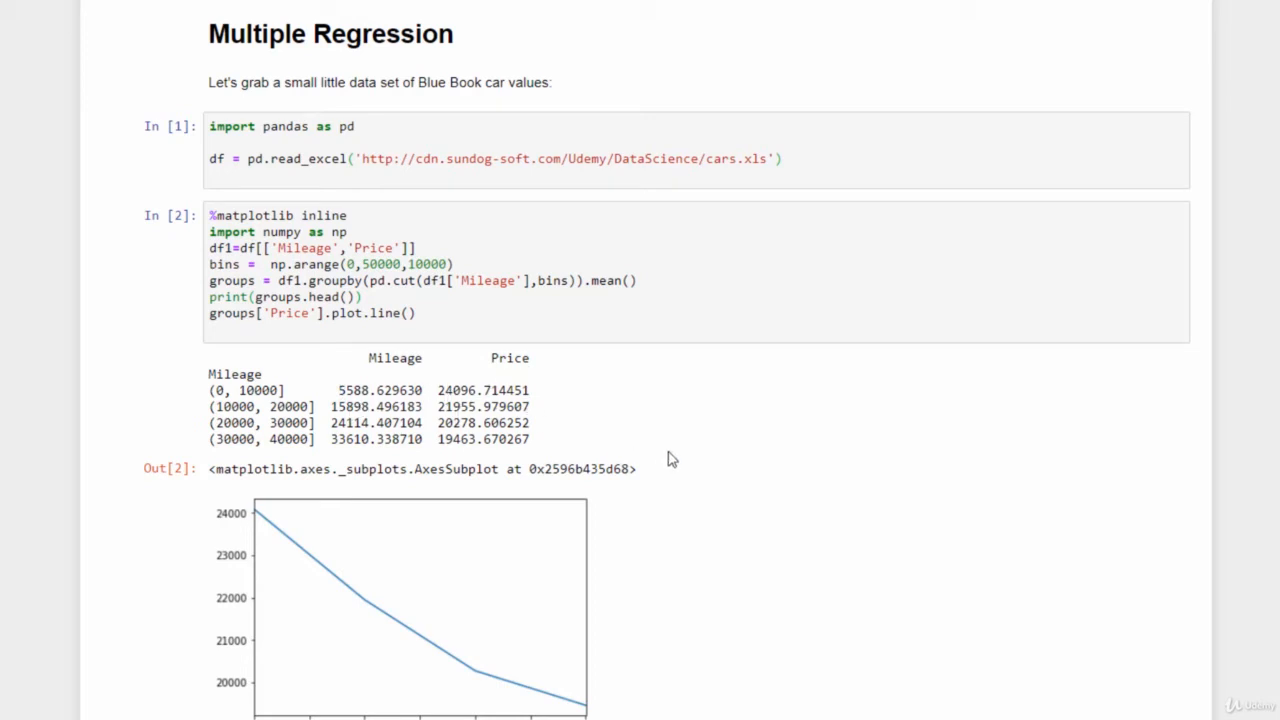
{"action": "scroll", "scroll_direction": "down", "scroll_amount": 3}
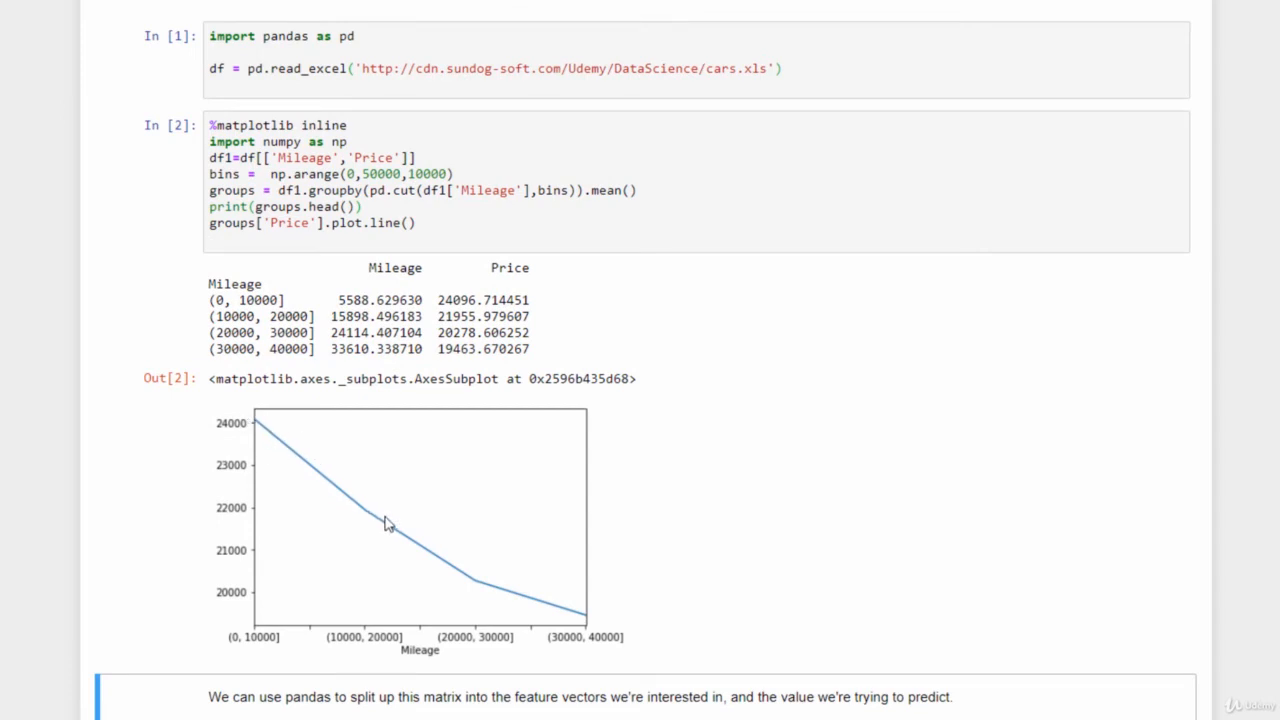
{"action": "mouse_move", "coordinate": [740, 574]}
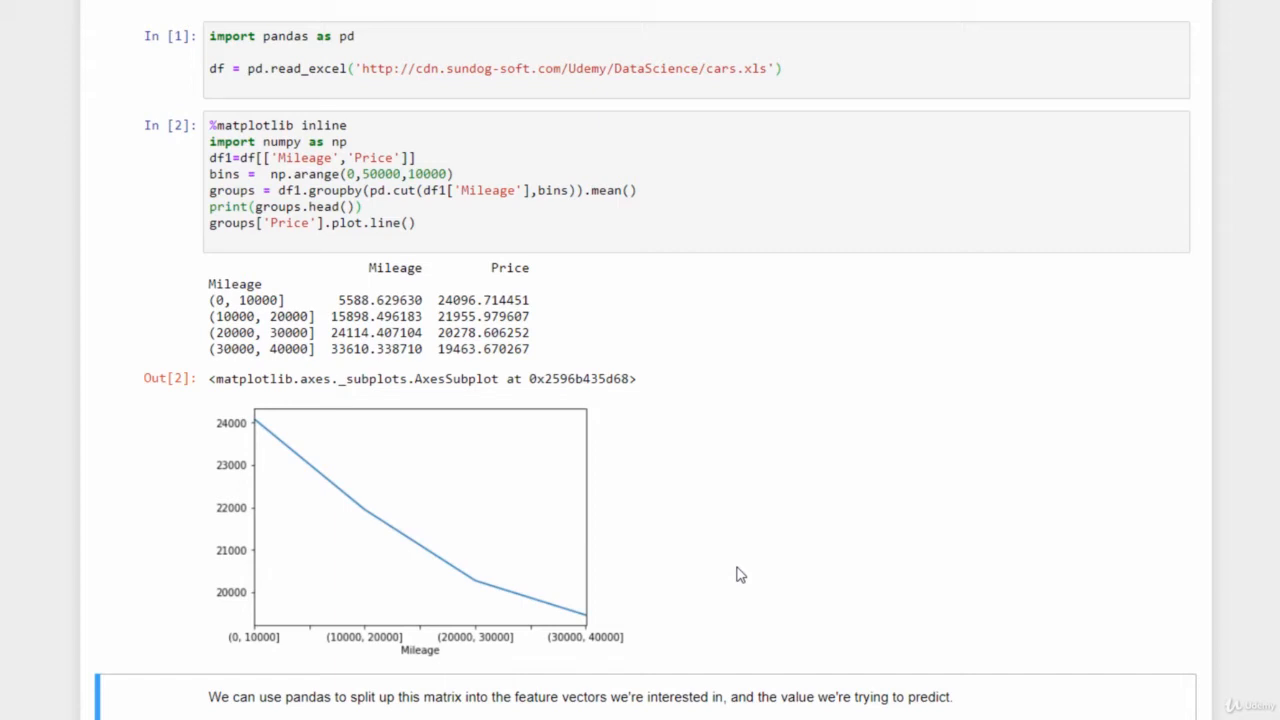
{"action": "mouse_move", "coordinate": [615, 574]}
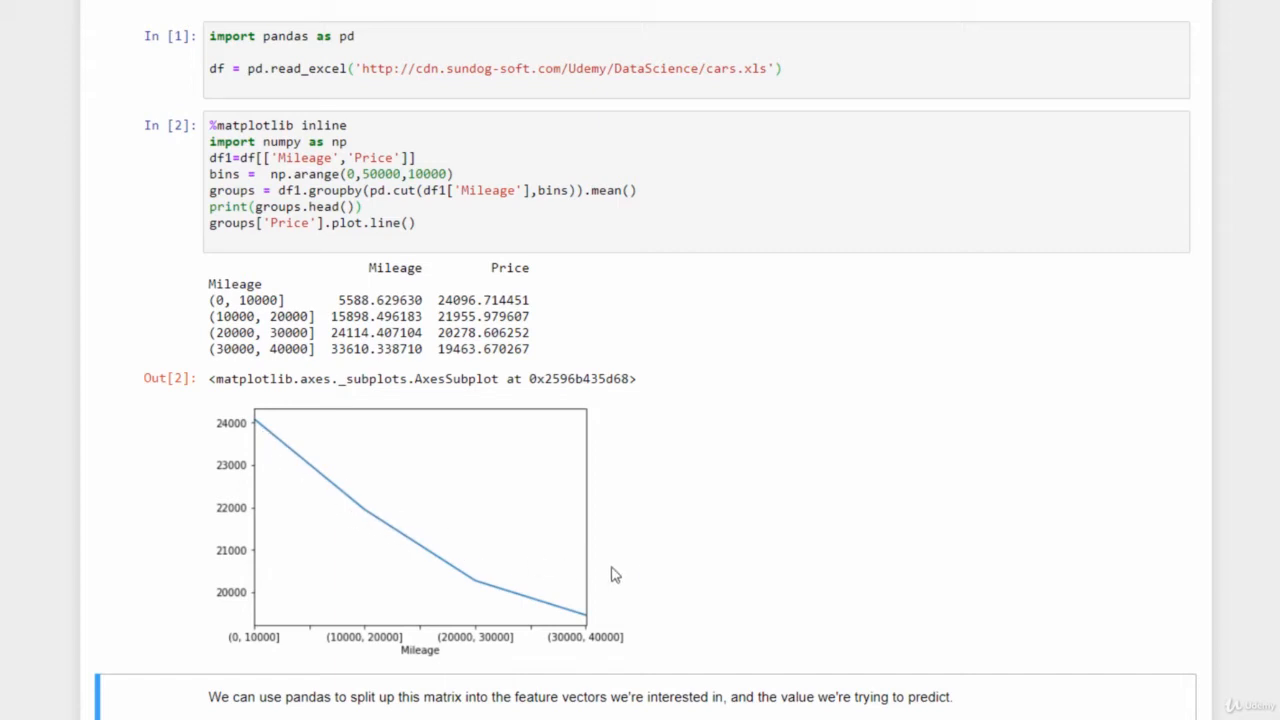
{"action": "scroll", "scroll_direction": "down", "scroll_amount": 3}
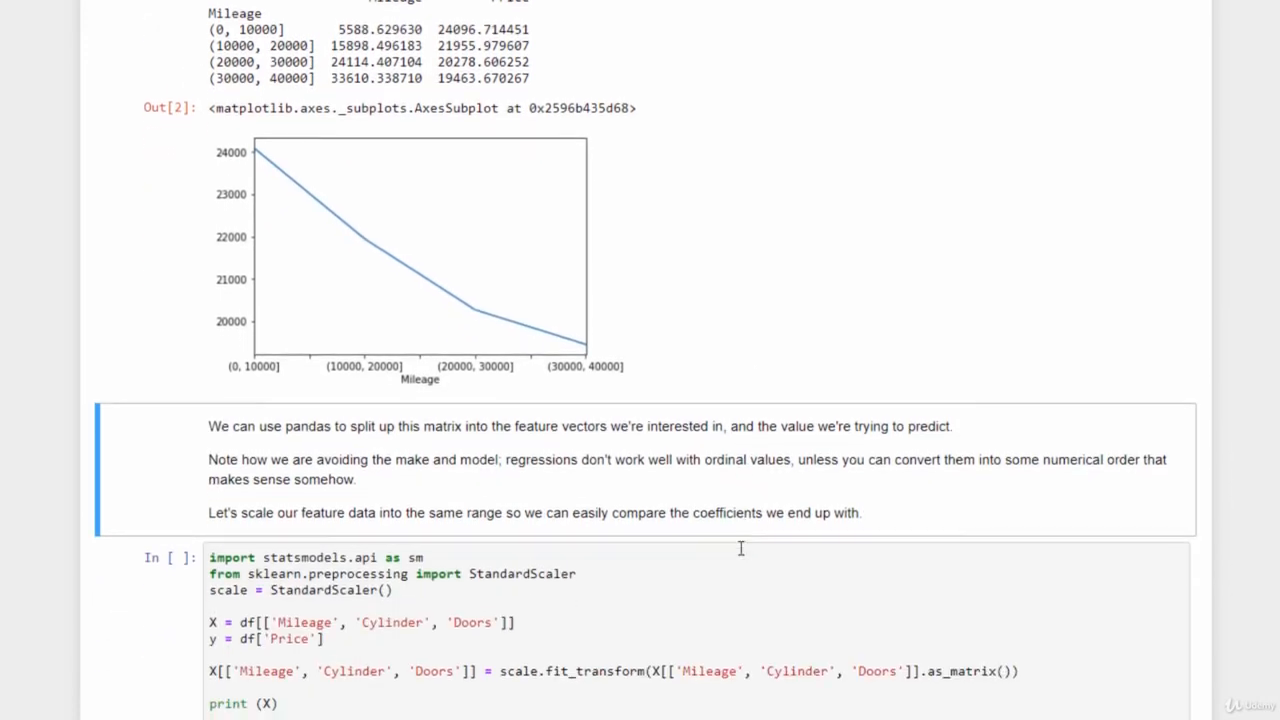
{"action": "scroll", "scroll_direction": "down", "scroll_amount": 3}
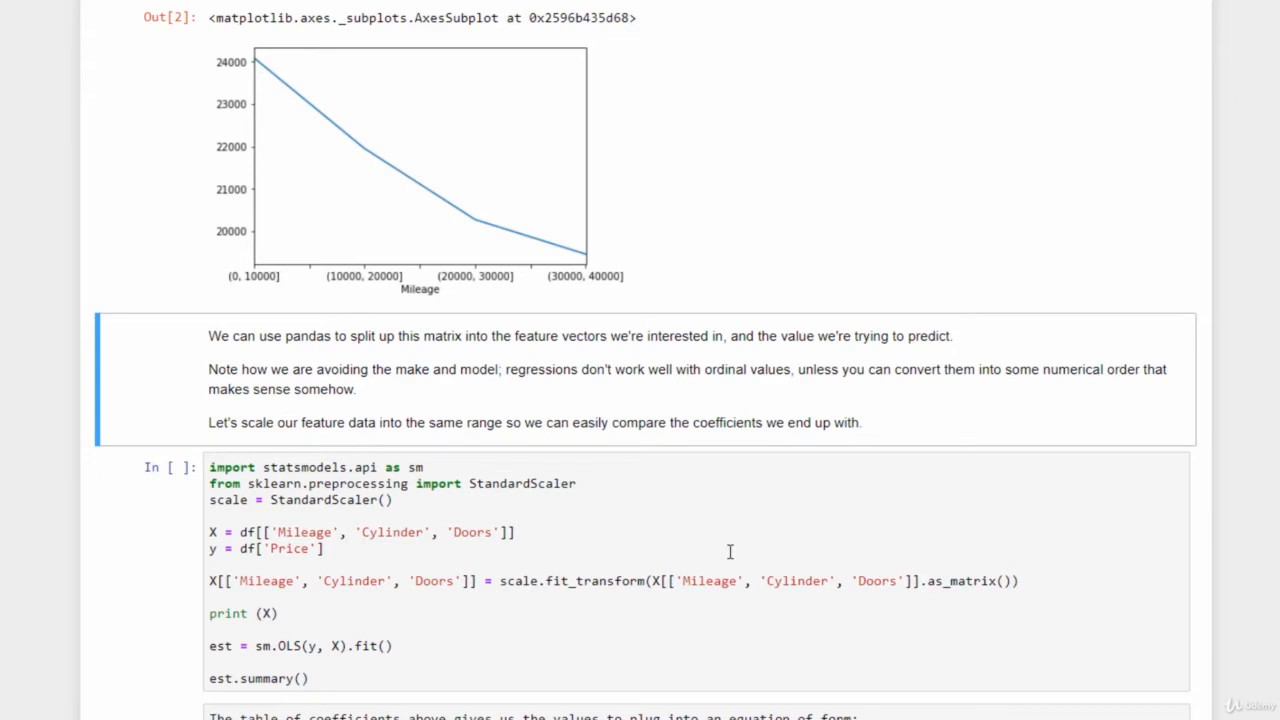
{"action": "scroll", "scroll_direction": "down", "scroll_amount": 3}
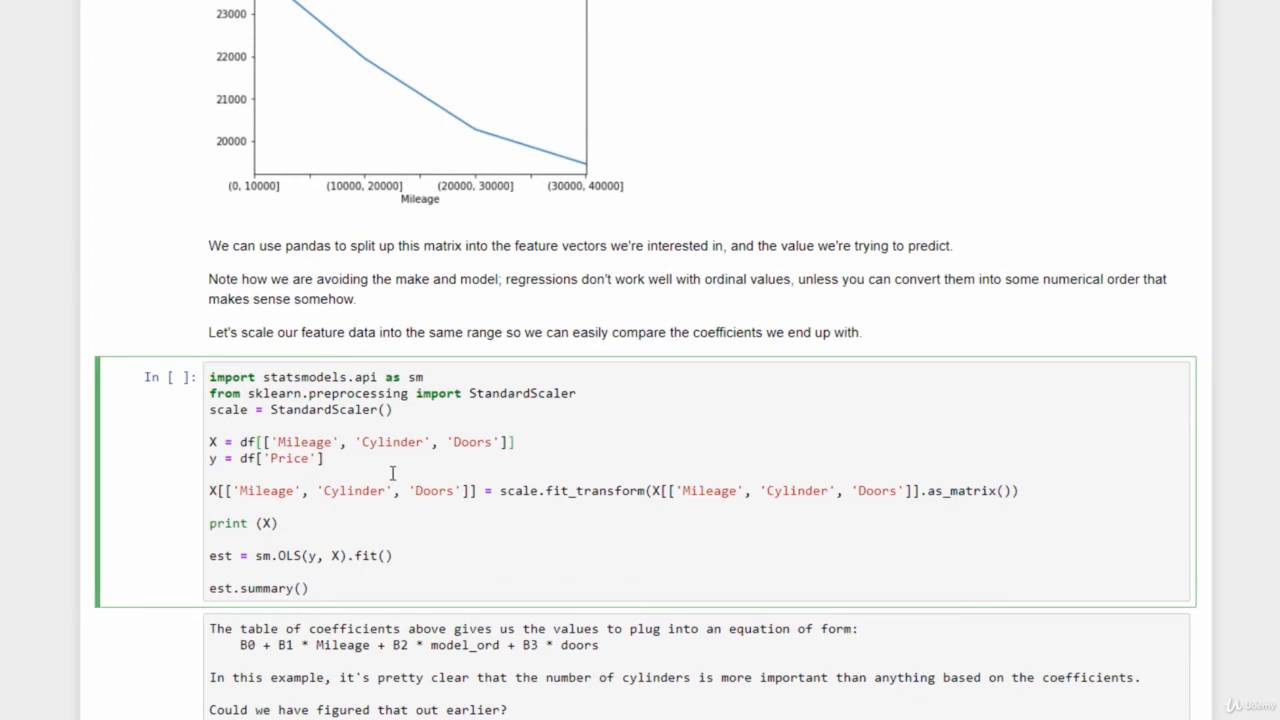
{"action": "mouse_move", "coordinate": [380, 444]}
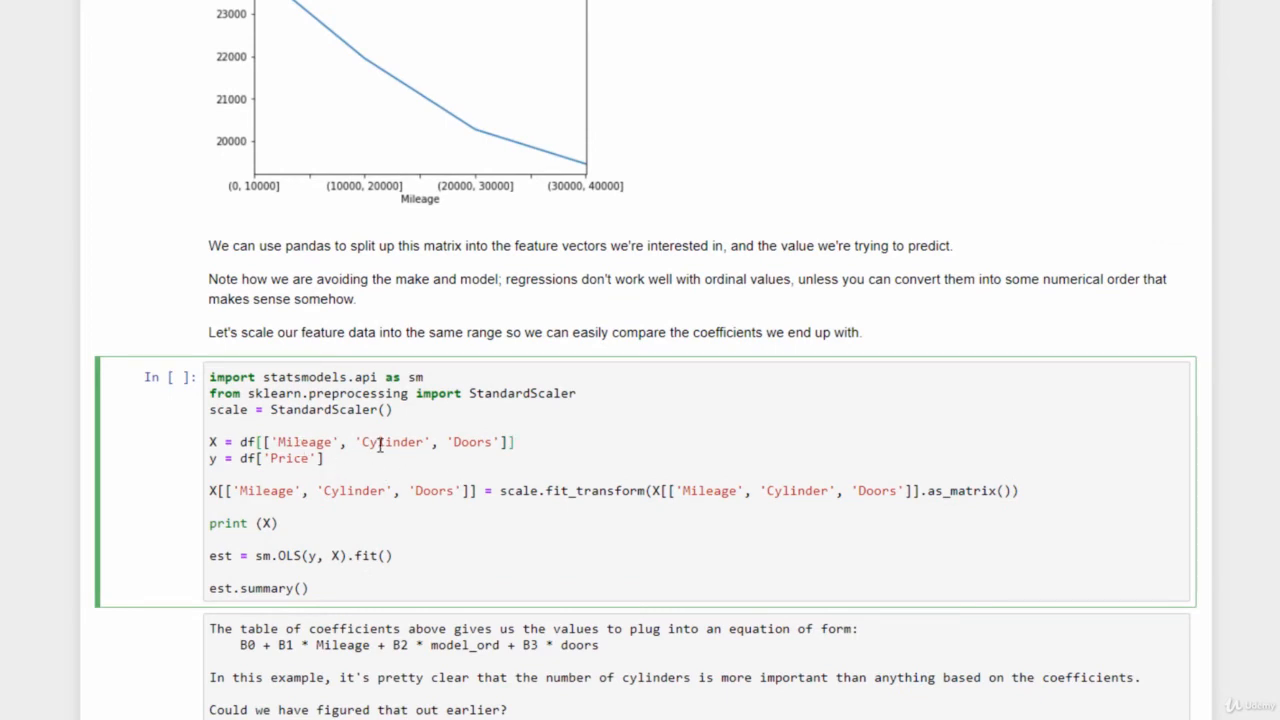
{"action": "mouse_move", "coordinate": [488, 439]}
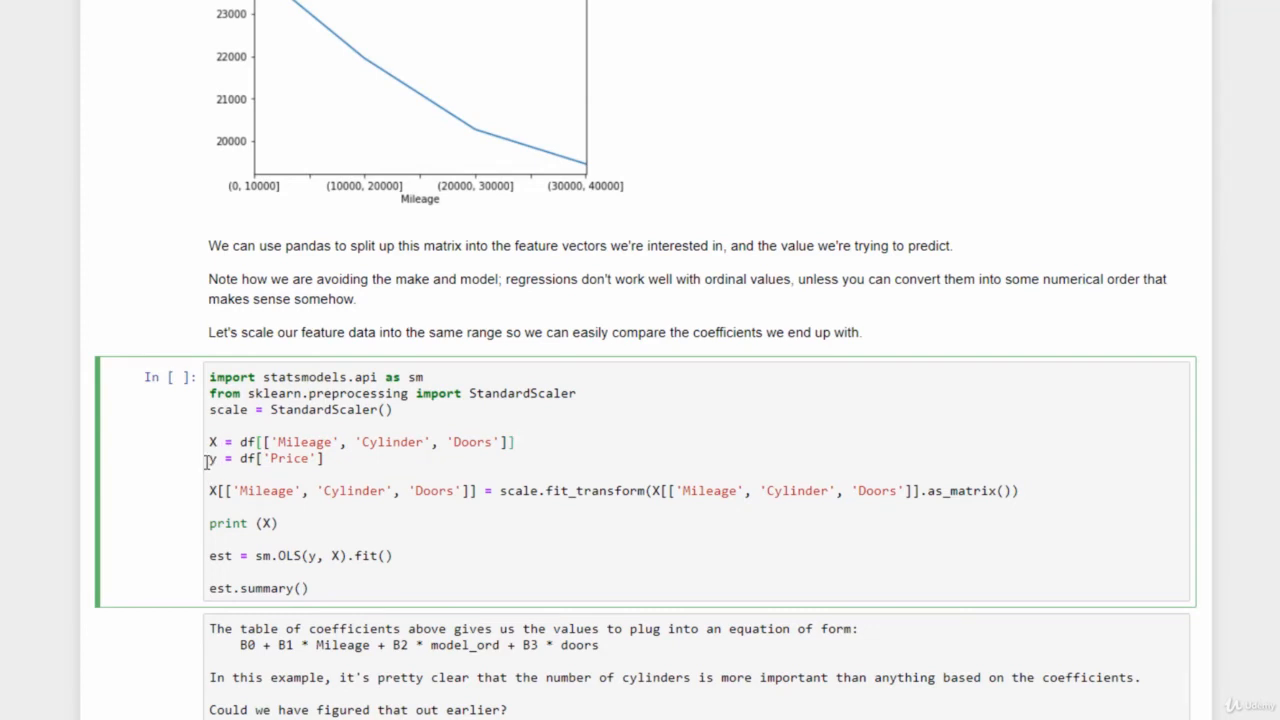
{"action": "mouse_move", "coordinate": [419, 465]}
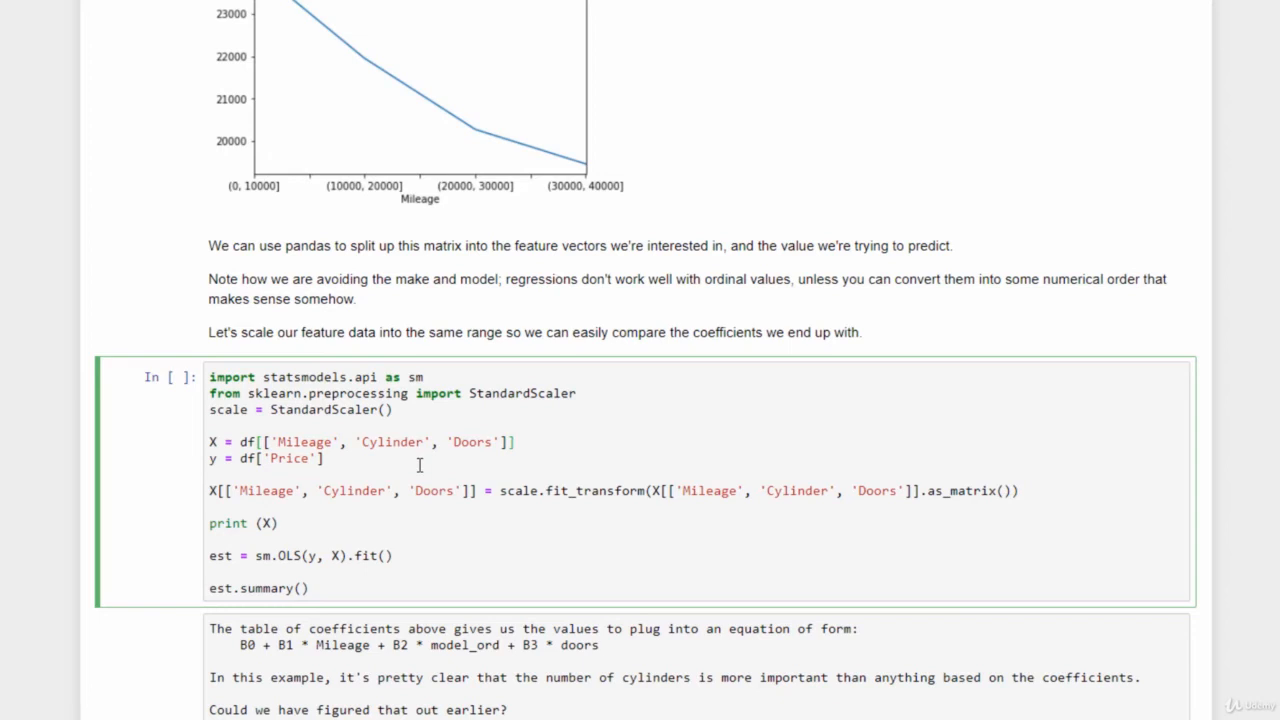
{"action": "mouse_move", "coordinate": [332, 419]}
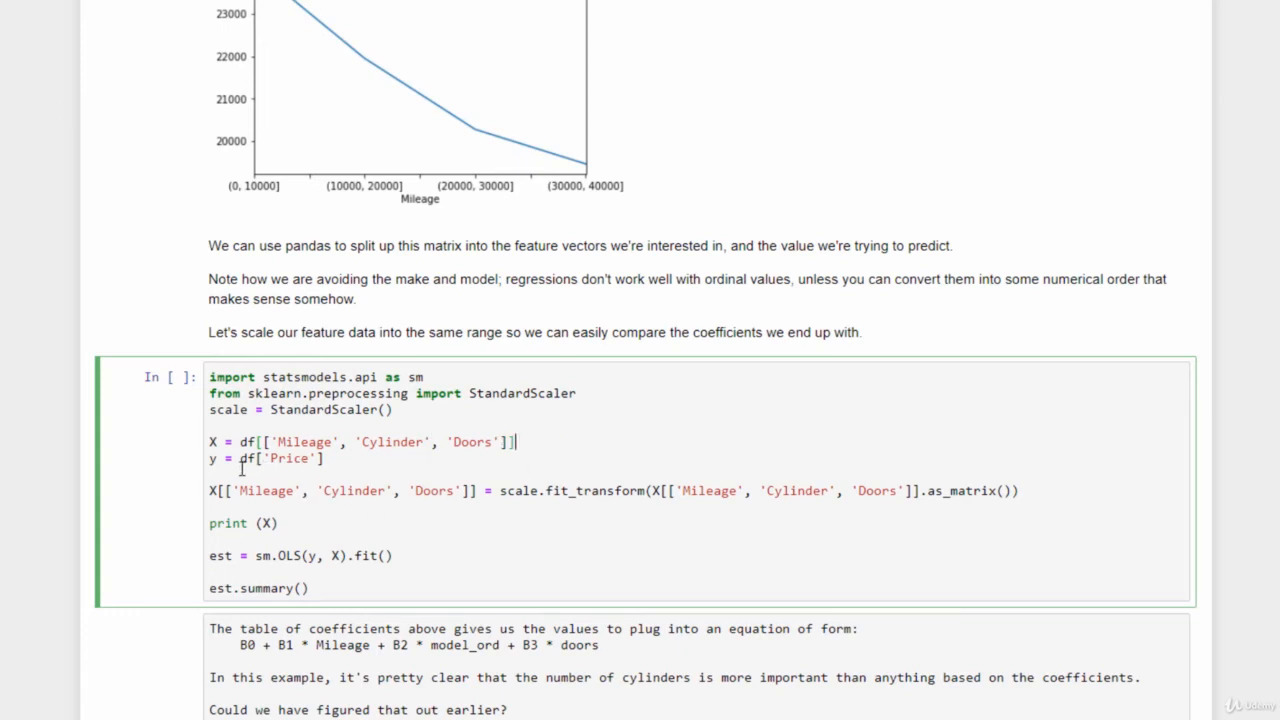
{"action": "mouse_move", "coordinate": [330, 461]}
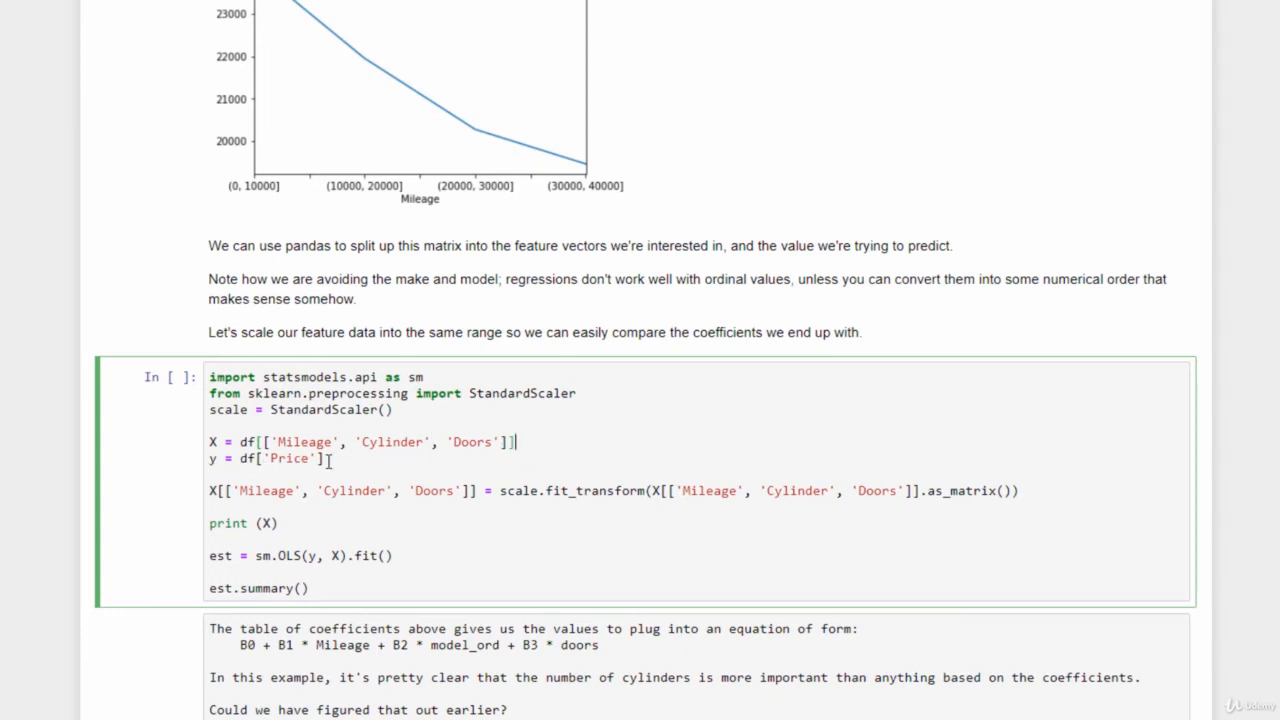
{"action": "mouse_move", "coordinate": [479, 513]}
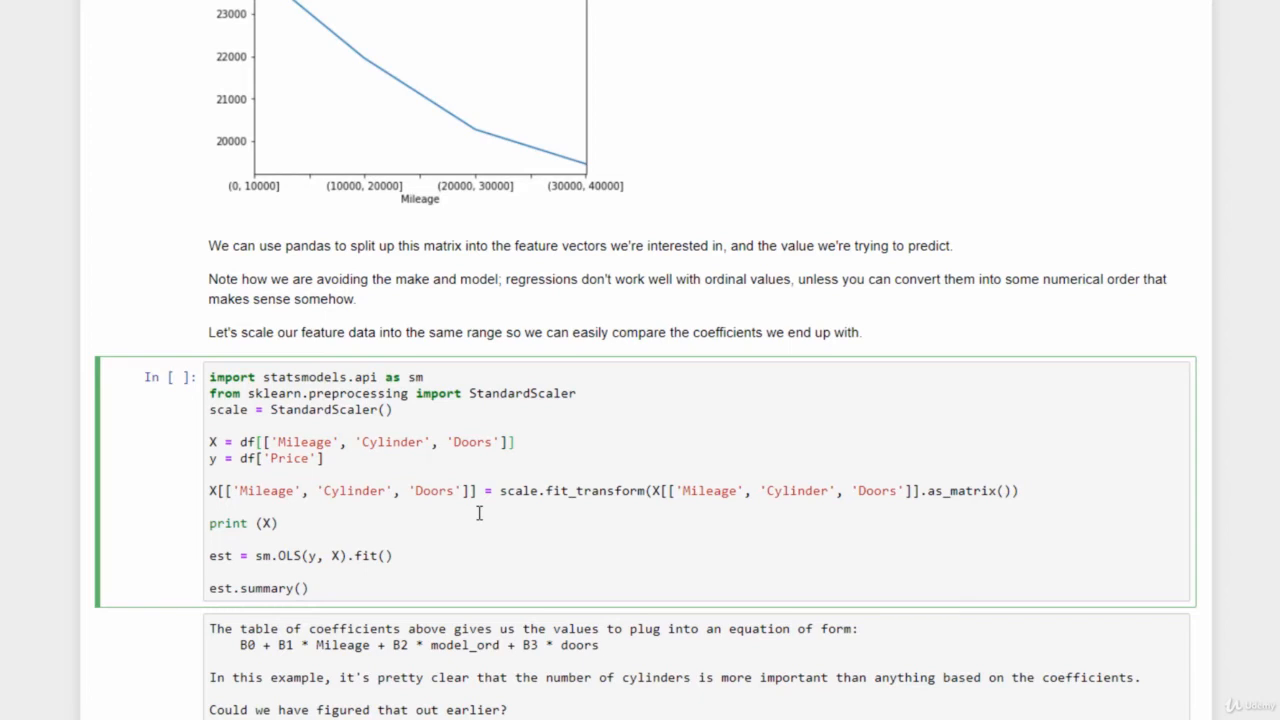
{"action": "mouse_move", "coordinate": [285, 431]}
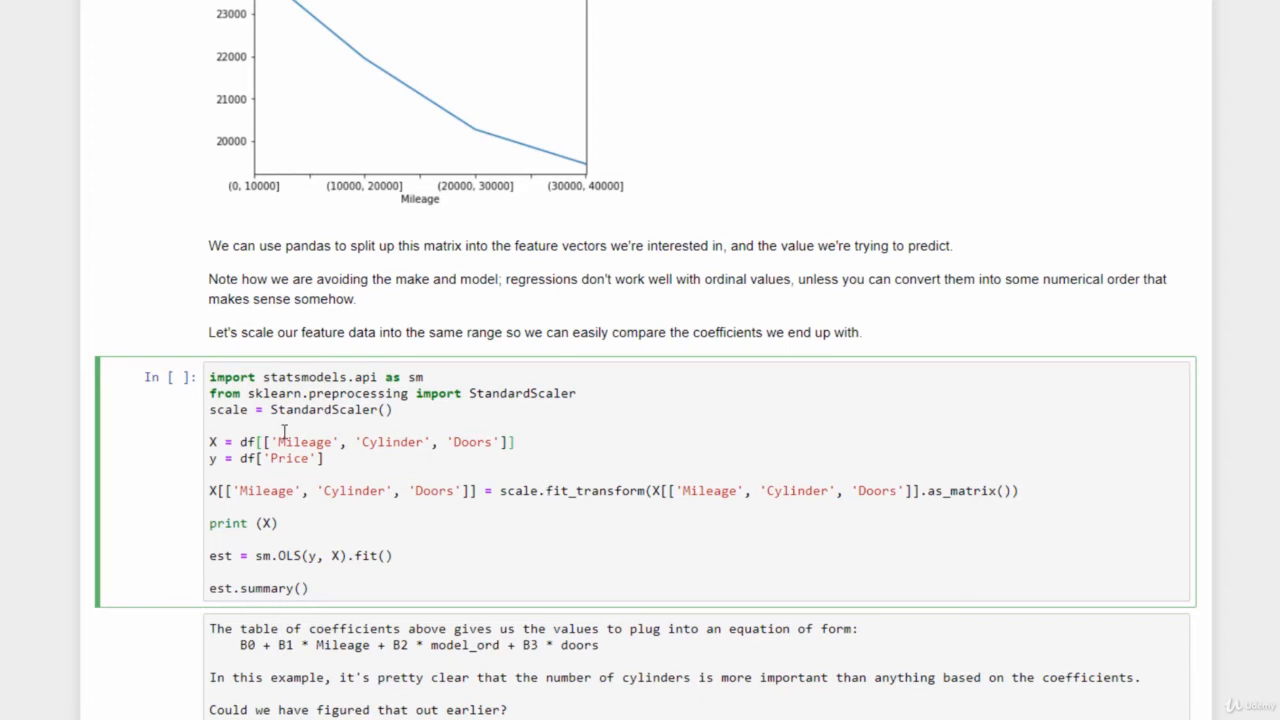
{"action": "mouse_move", "coordinate": [640, 490]}
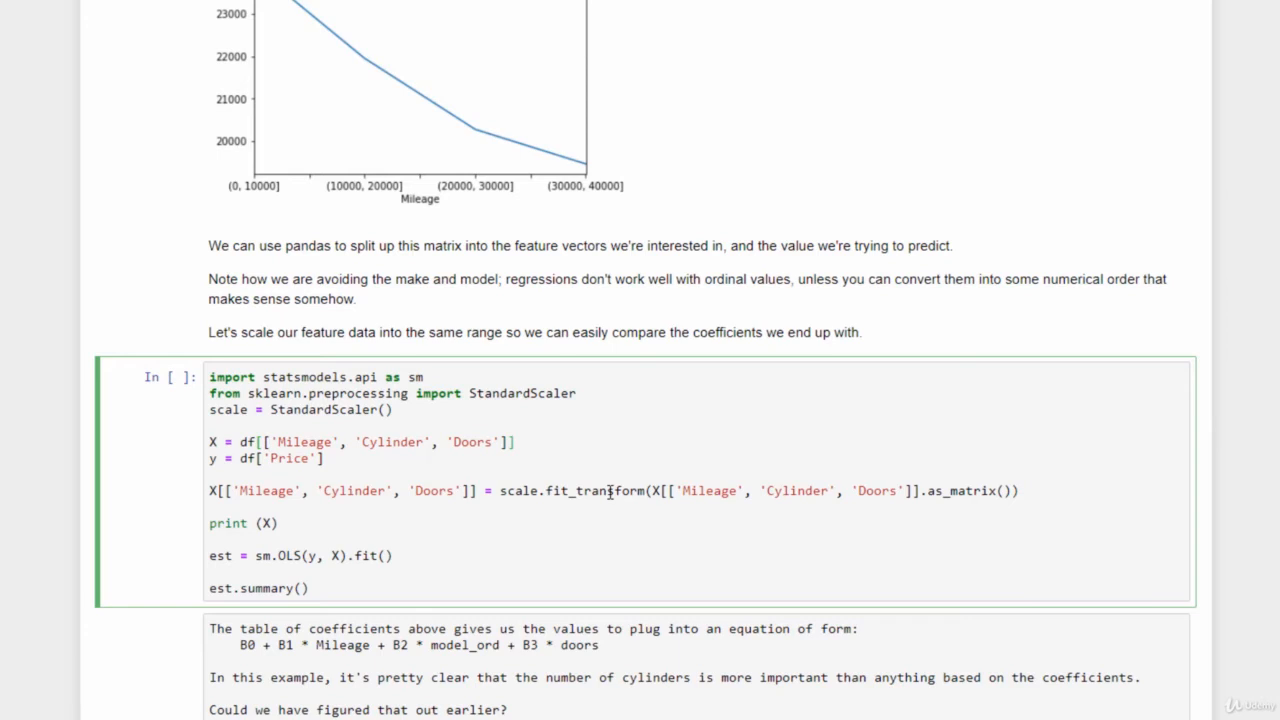
{"action": "mouse_move", "coordinate": [348, 522]}
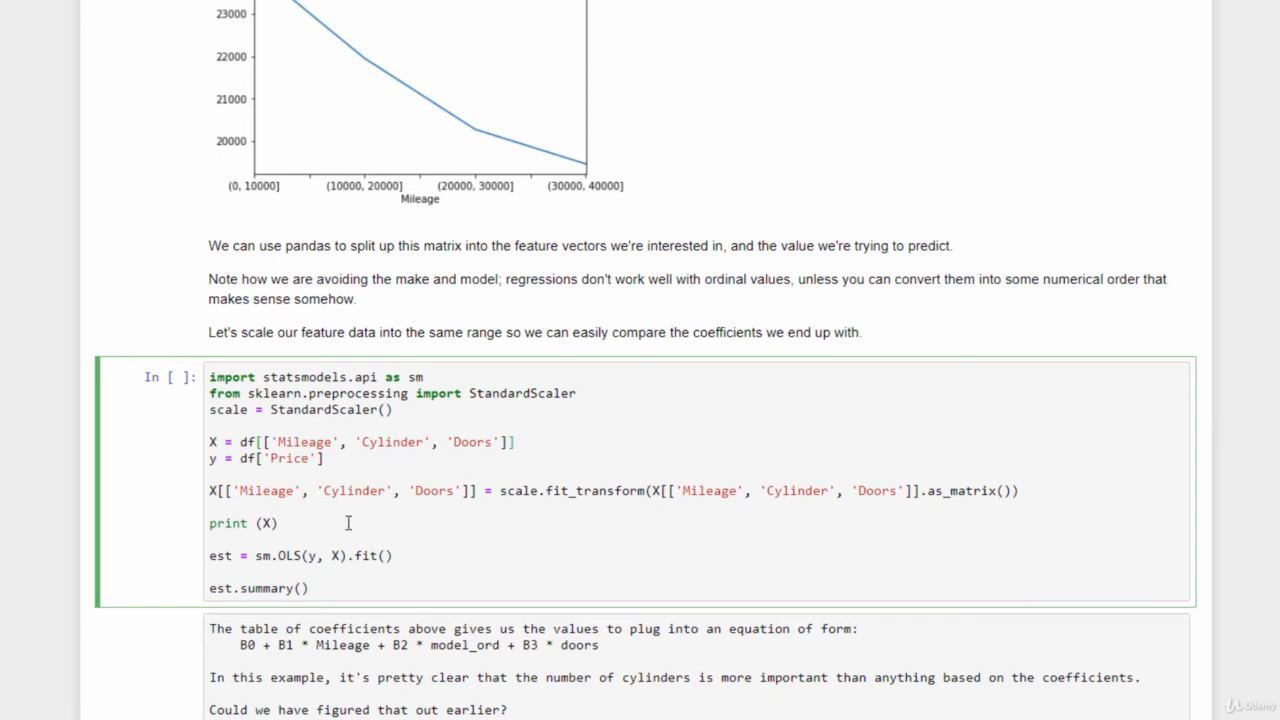
{"action": "mouse_move", "coordinate": [315, 523]}
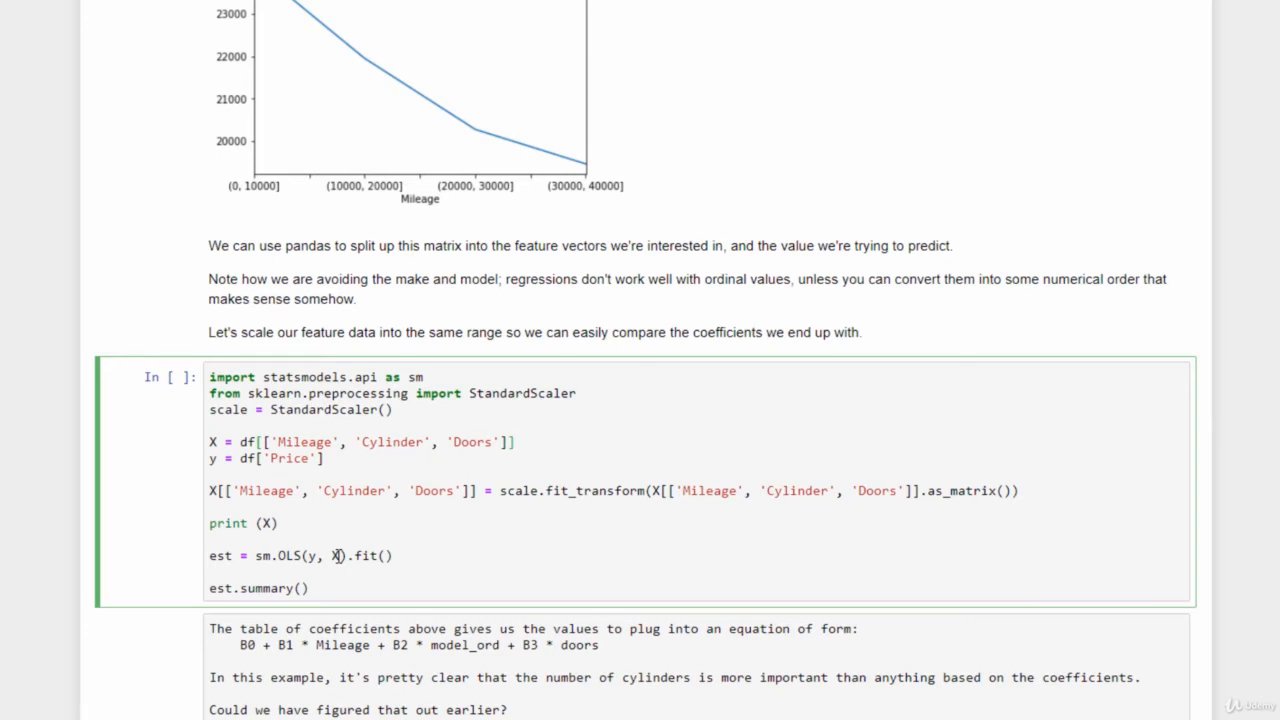
{"action": "mouse_move", "coordinate": [399, 557]}
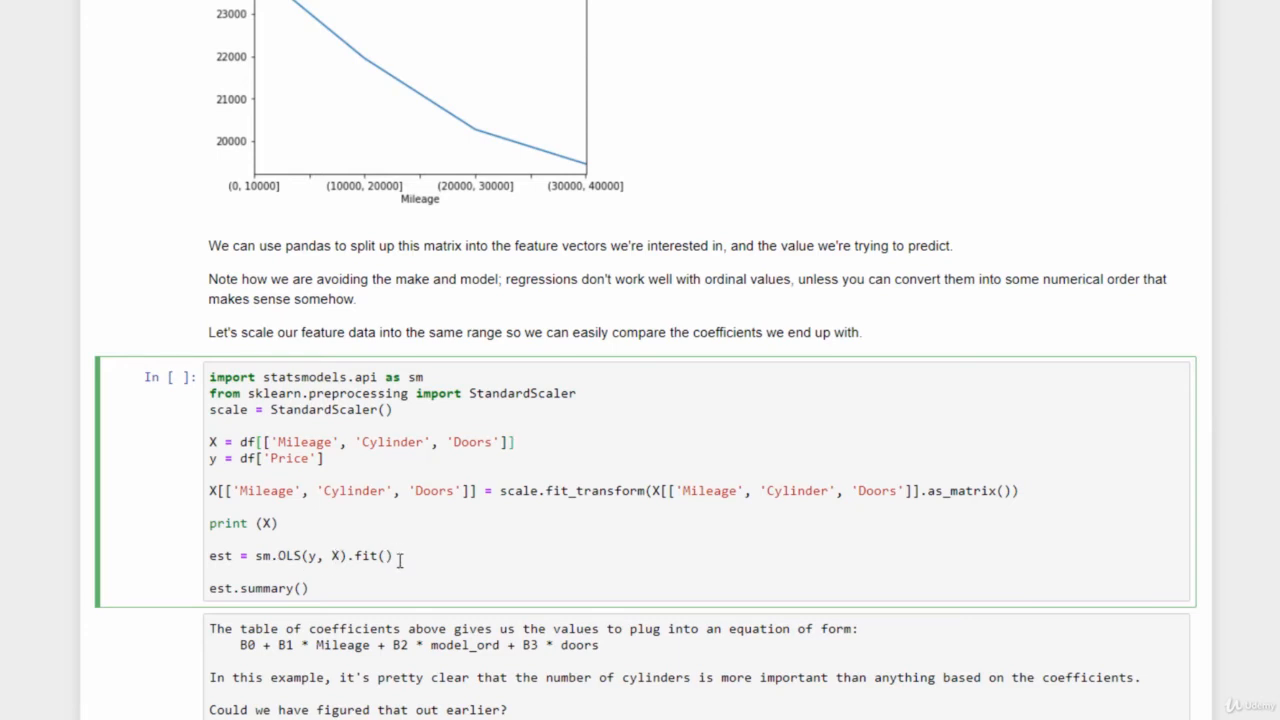
{"action": "mouse_move", "coordinate": [428, 575]}
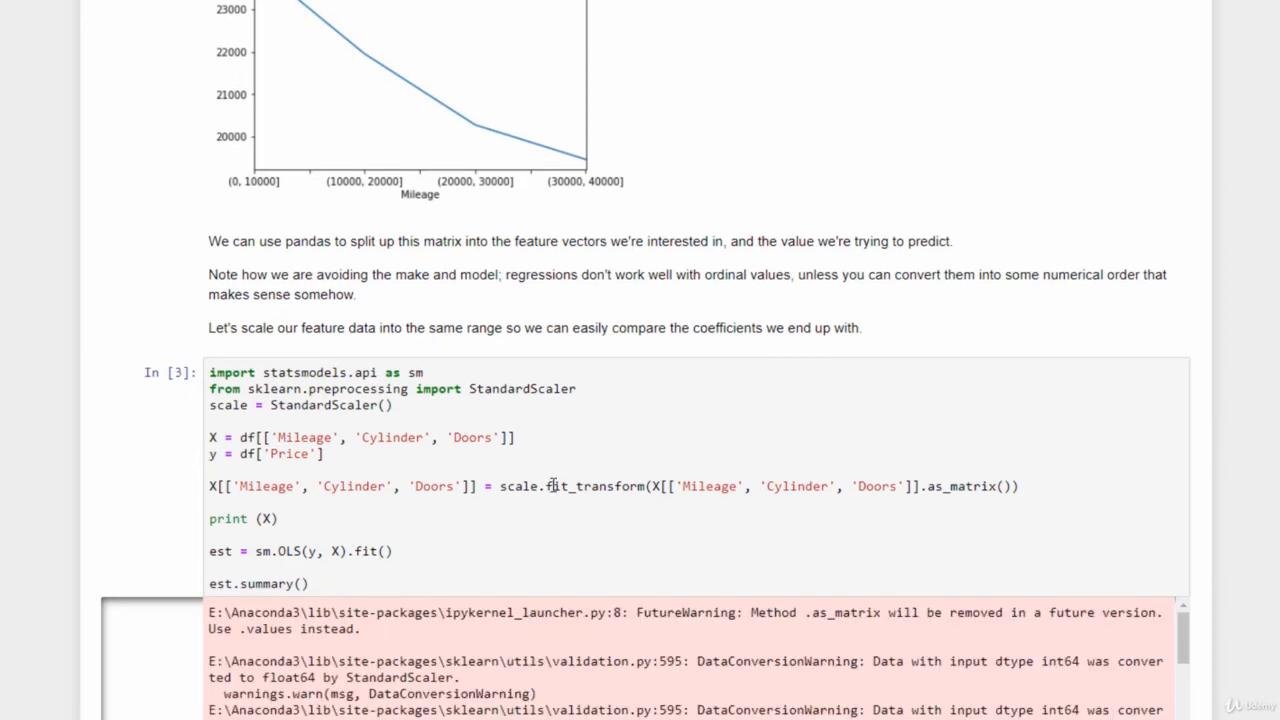
Scroll through the scaled 804-row features and the OLS summary showing R-squared 0.064
{"action": "scroll", "scroll_direction": "down", "scroll_amount": 3}
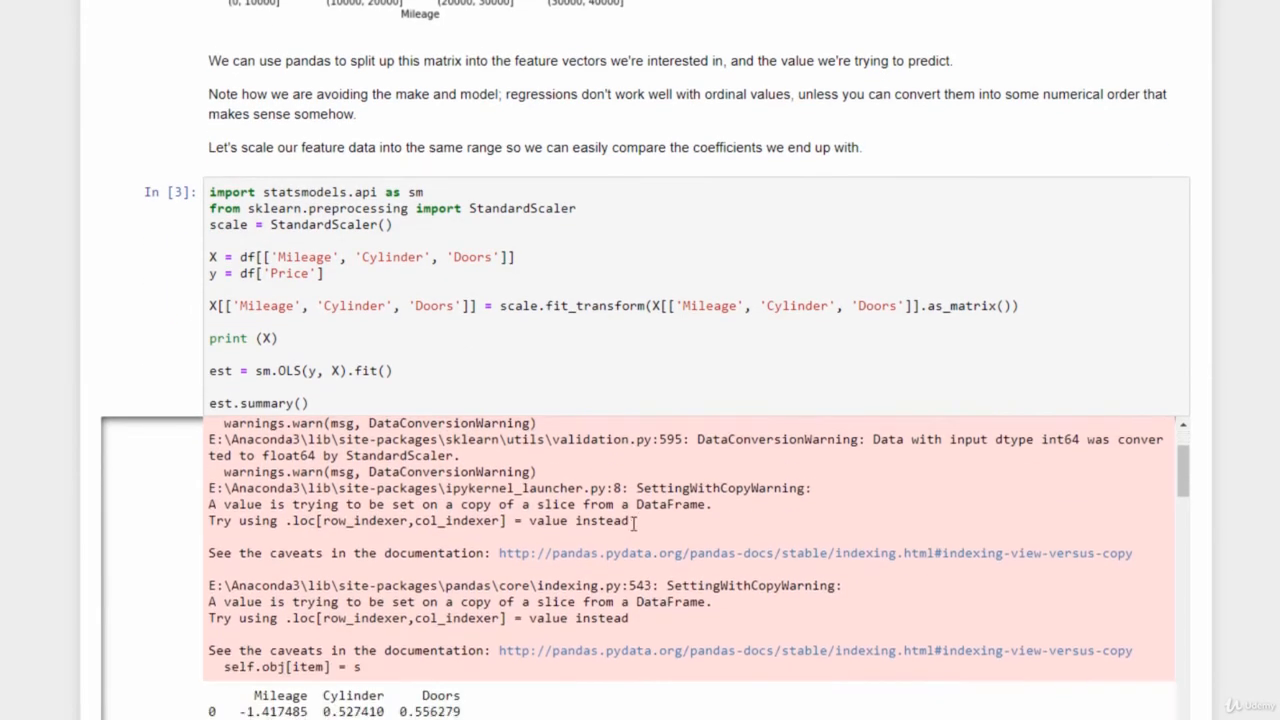
{"action": "scroll", "scroll_direction": "down", "scroll_amount": 3}
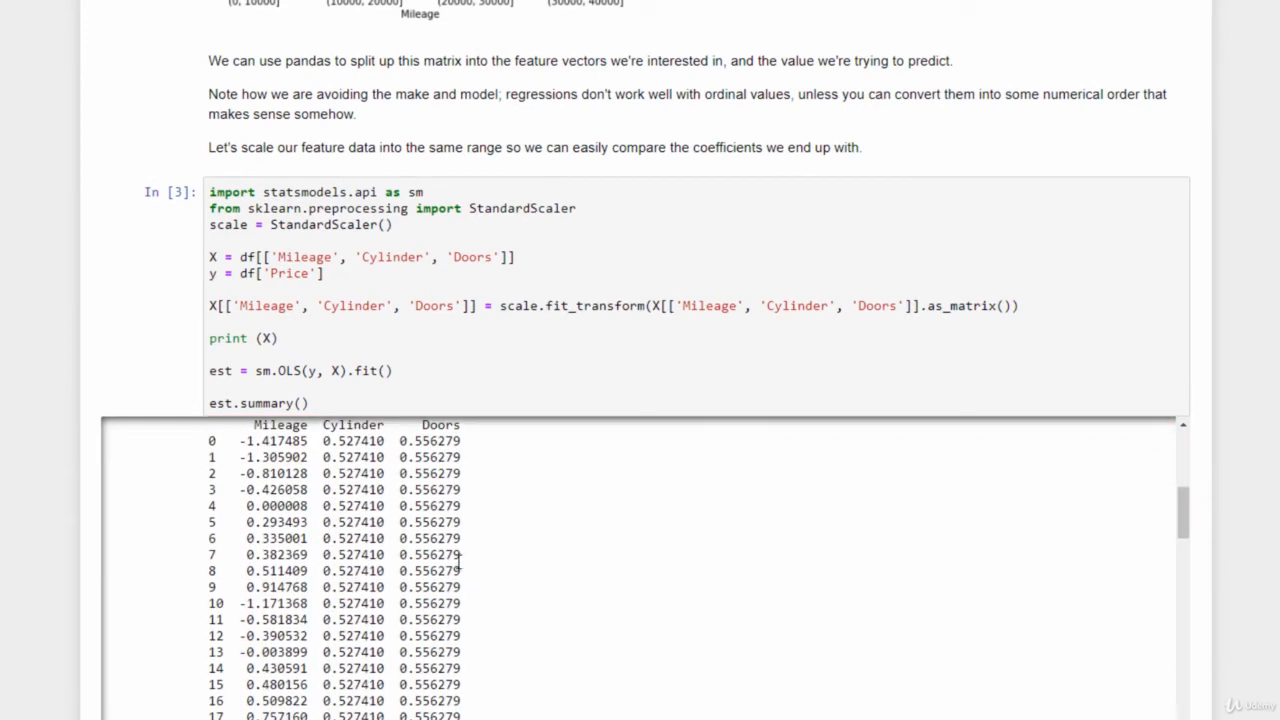
{"action": "mouse_move", "coordinate": [520, 558]}
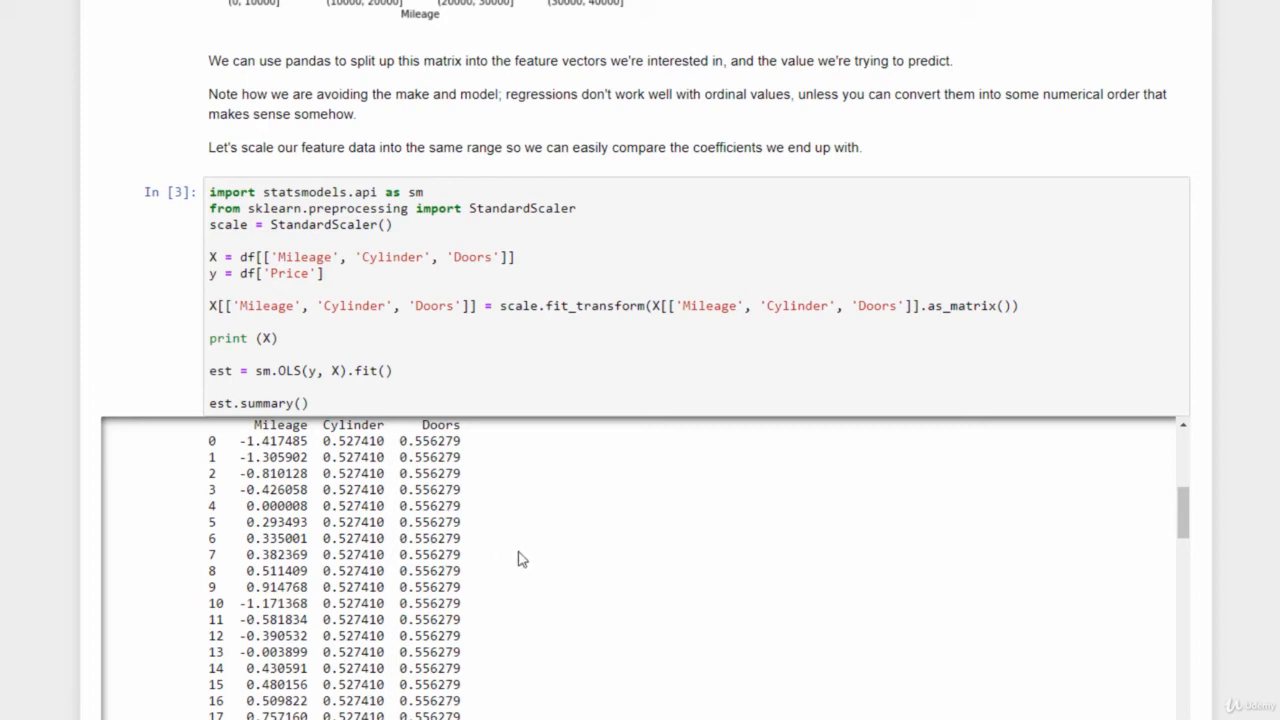
{"action": "scroll", "scroll_direction": "down", "scroll_amount": 3}
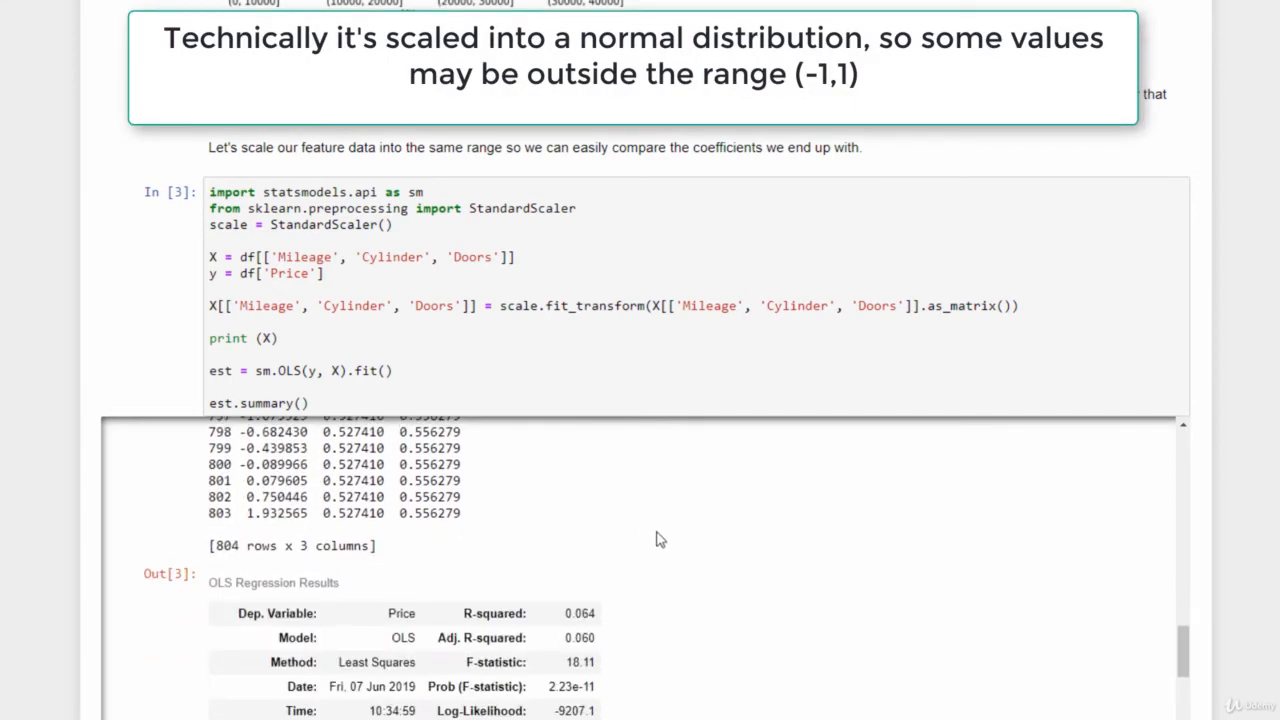
{"action": "scroll", "scroll_direction": "down", "scroll_amount": 3}
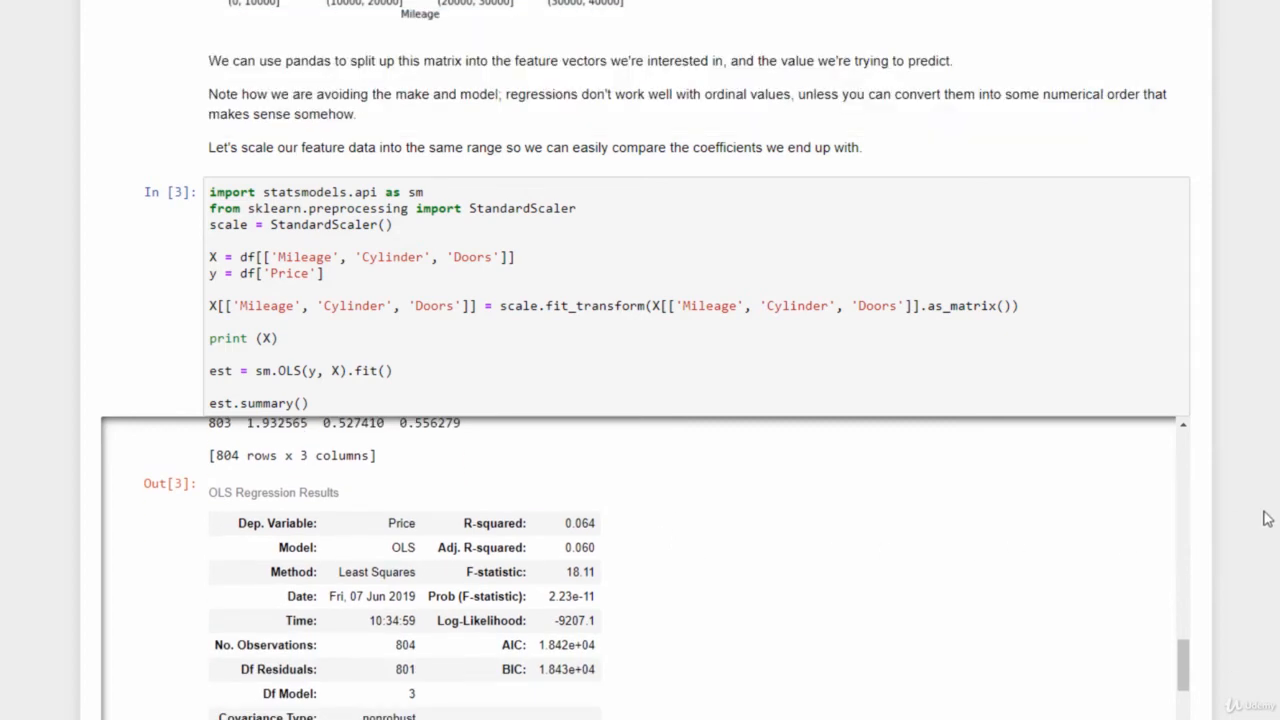
{"action": "scroll", "scroll_direction": "down", "scroll_amount": 3}
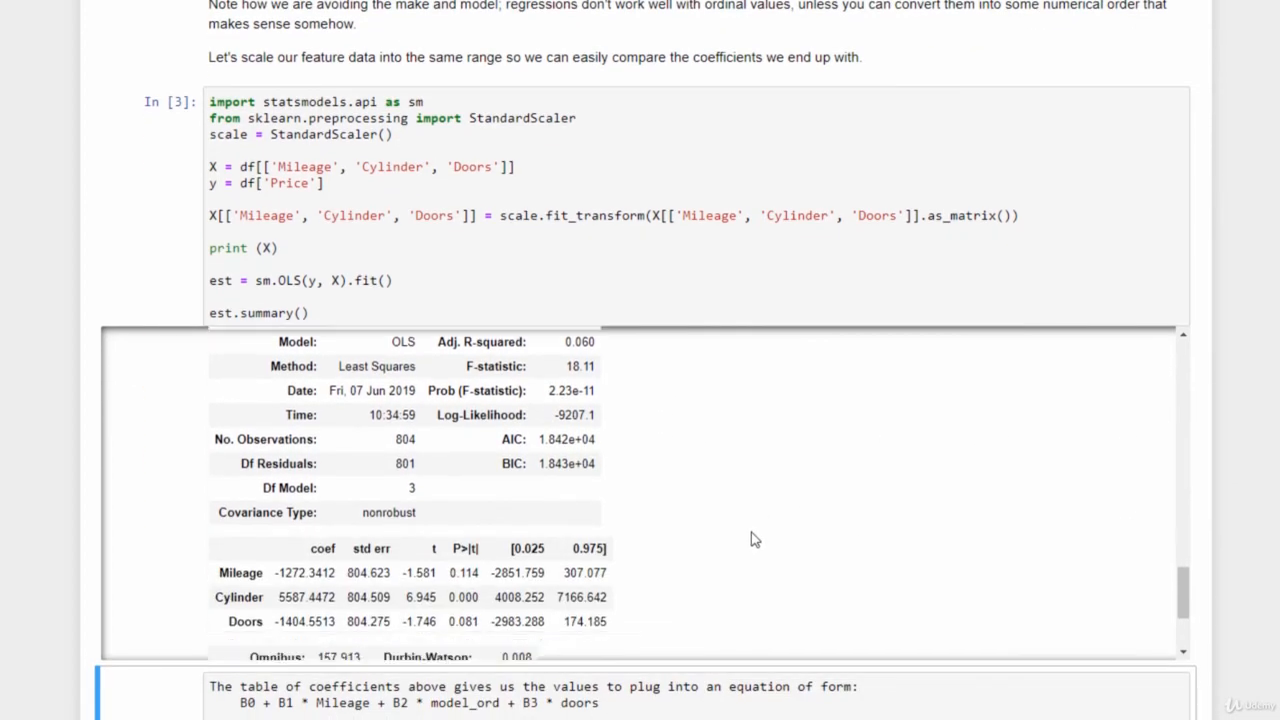
{"action": "scroll", "scroll_direction": "down", "scroll_amount": 3}
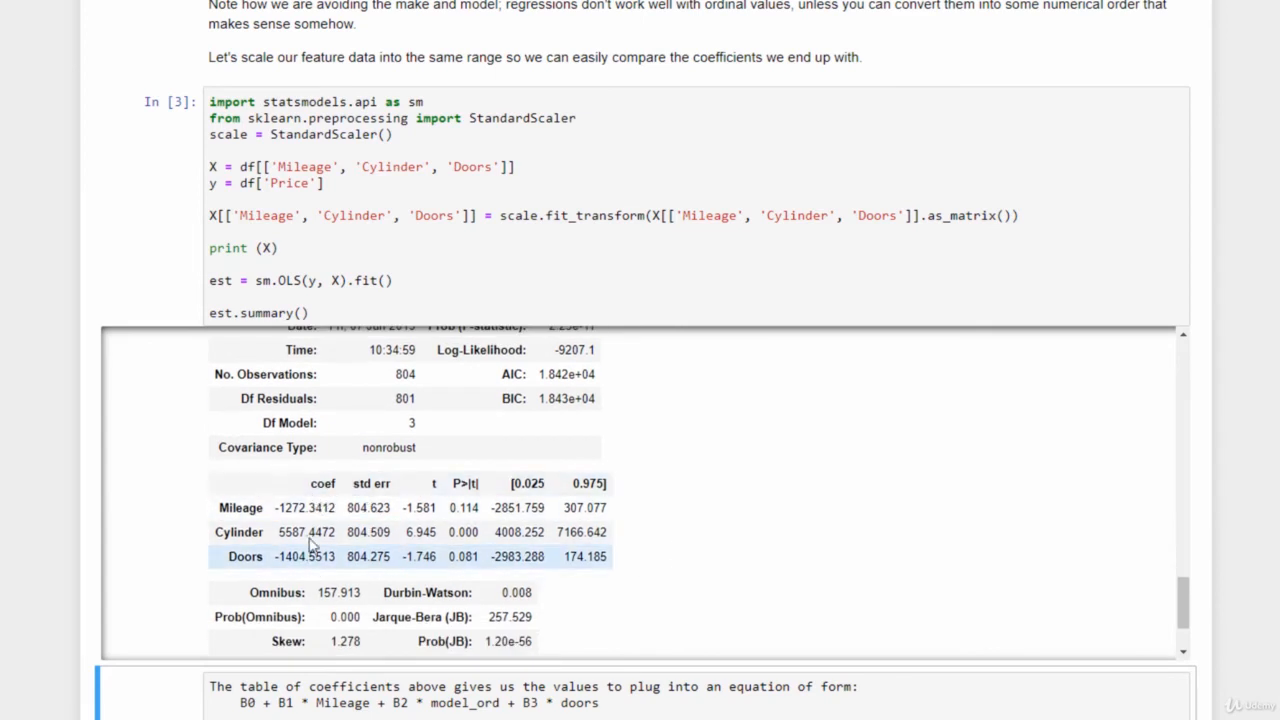
{"action": "mouse_move", "coordinate": [290, 577]}
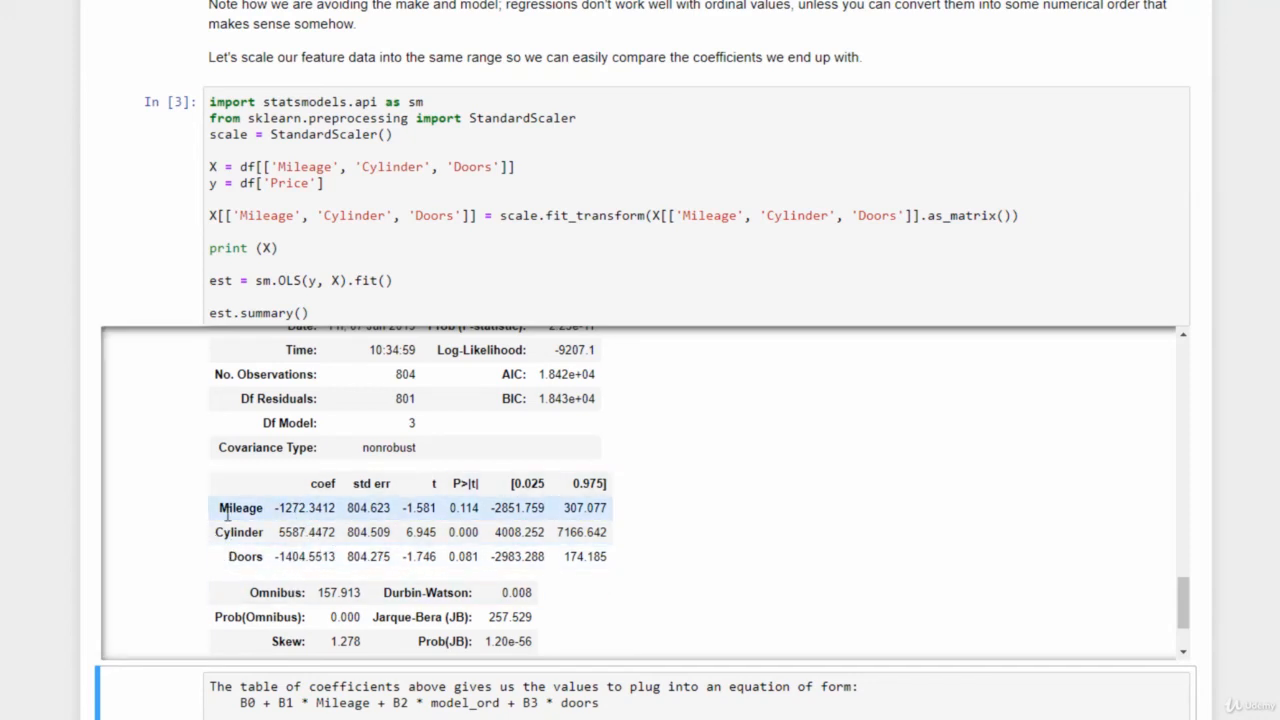
{"action": "mouse_move", "coordinate": [197, 549]}
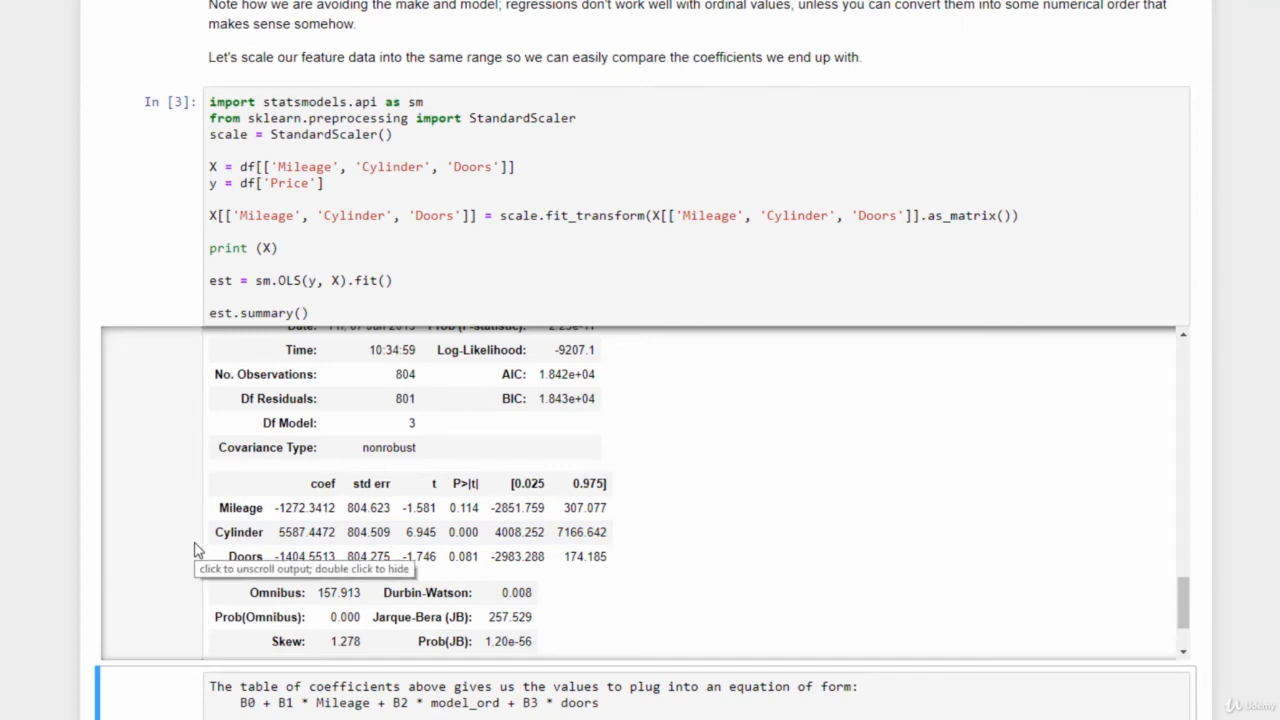
{"action": "mouse_move", "coordinate": [201, 541]}
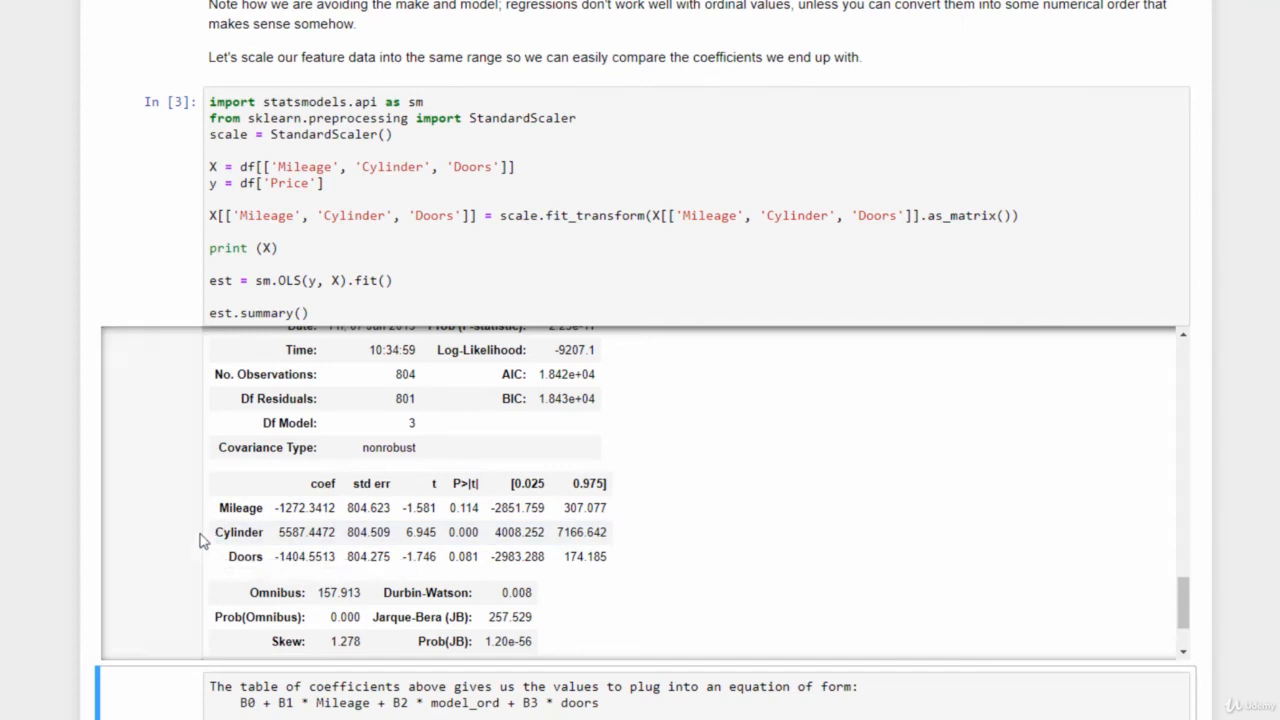
{"action": "mouse_move", "coordinate": [180, 536]}
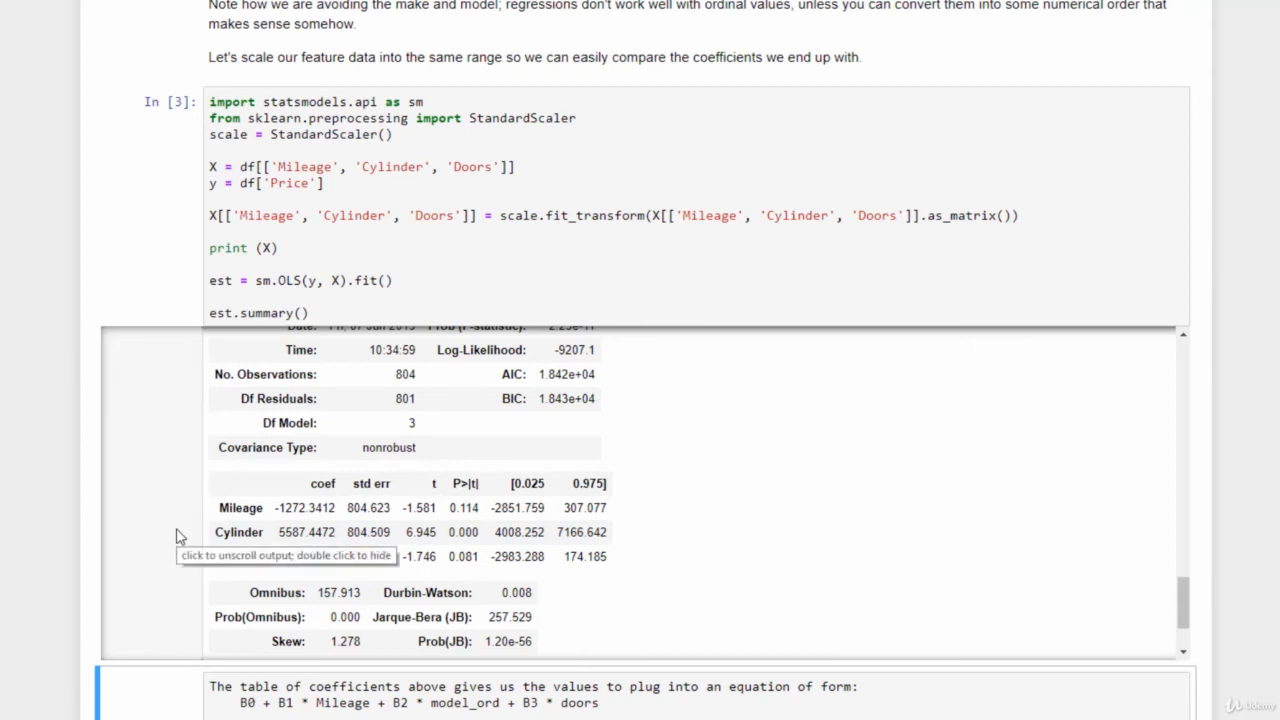
{"action": "mouse_move", "coordinate": [160, 587]}
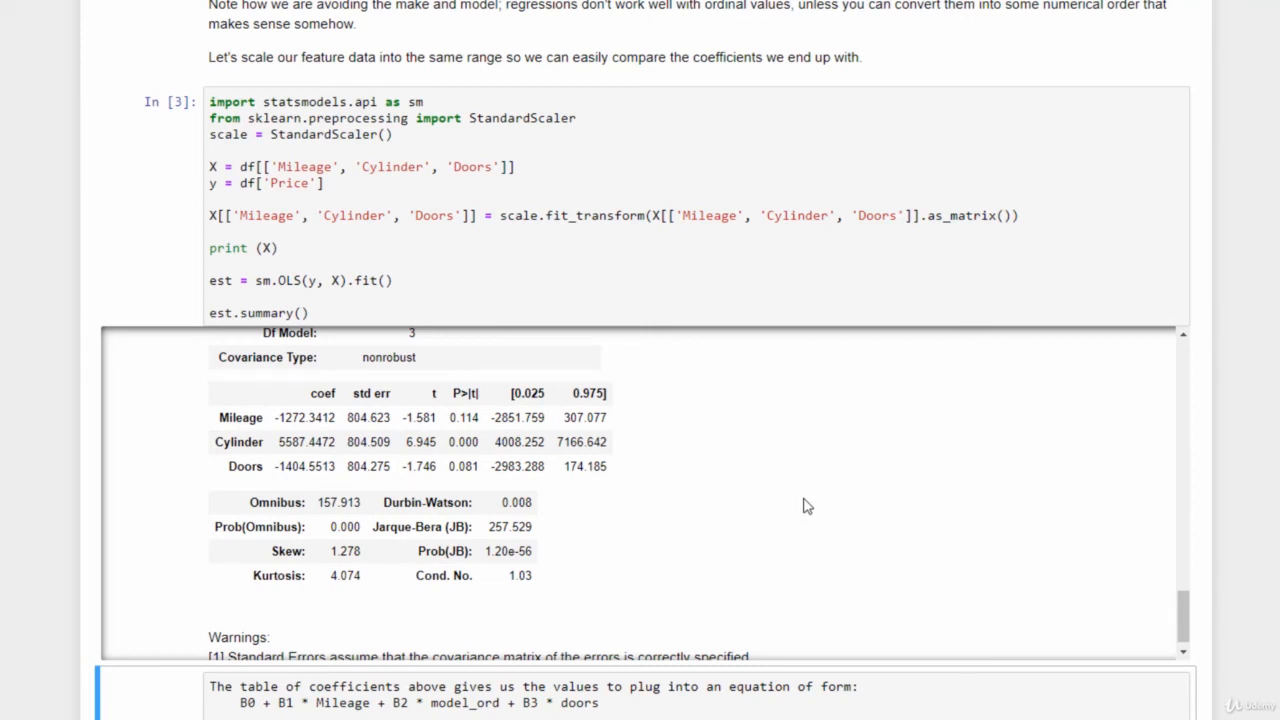
{"action": "left_click", "coordinate": [305, 441]}
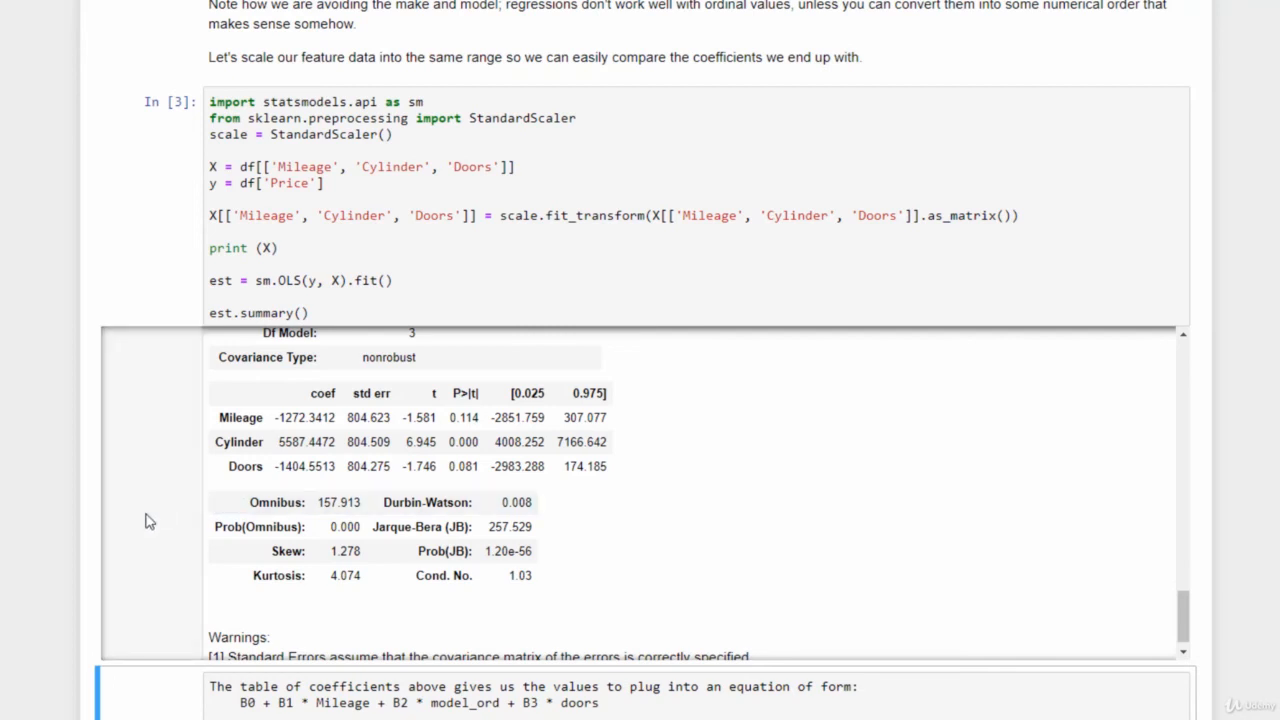
{"action": "scroll", "scroll_direction": "down", "scroll_amount": 3}
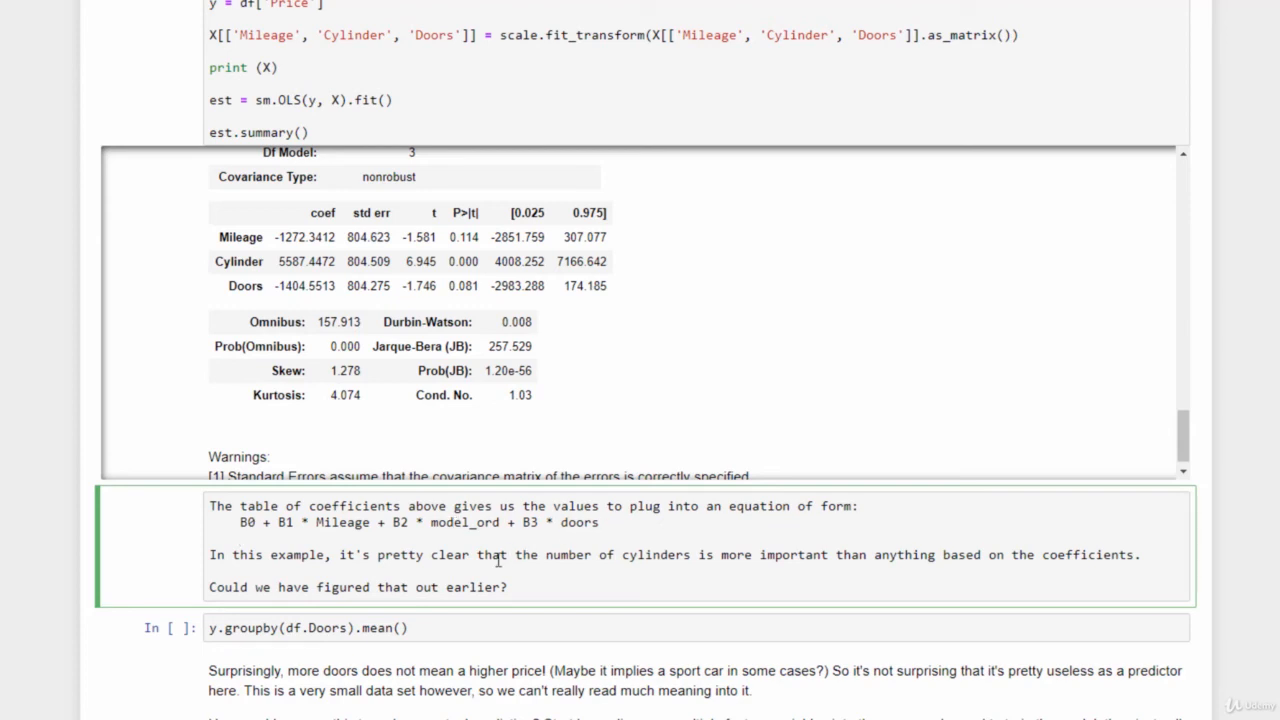
Run y.groupby(df.Doors).mean(), giving mean prices 23807 for 2 doors and 20581 for 4
{"action": "scroll", "scroll_direction": "down", "scroll_amount": 3}
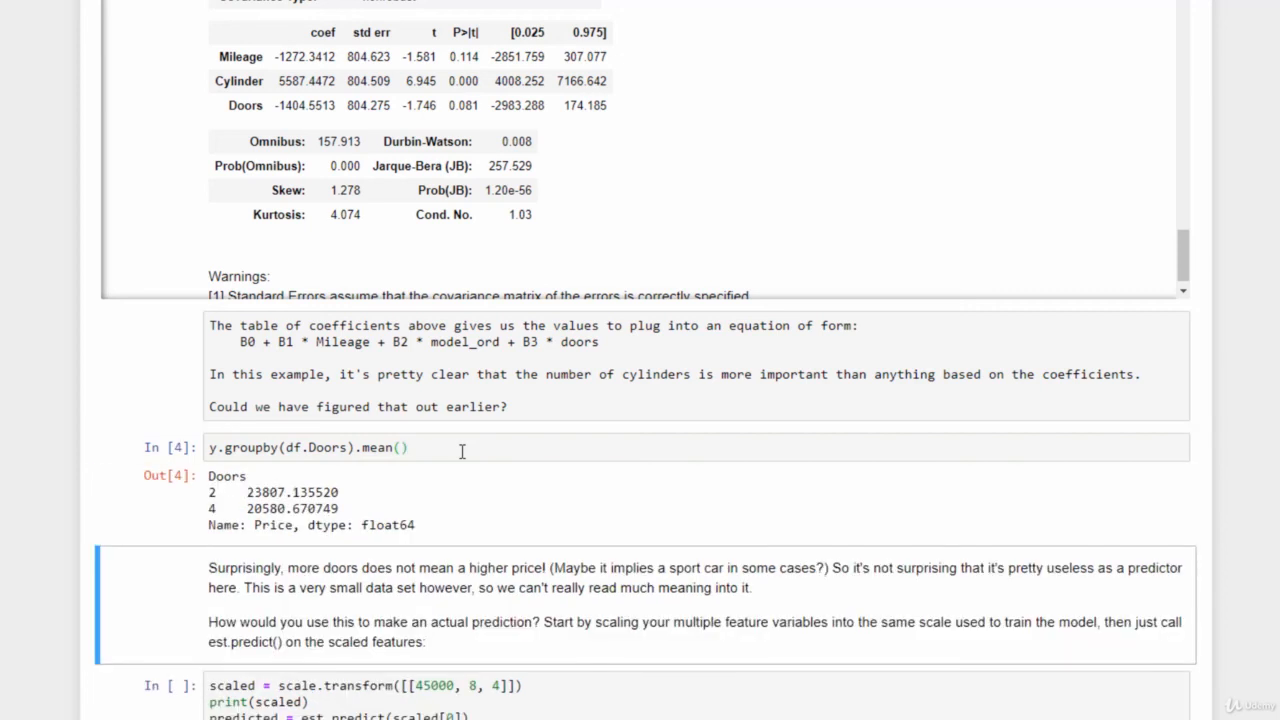
{"action": "mouse_move", "coordinate": [222, 475]}
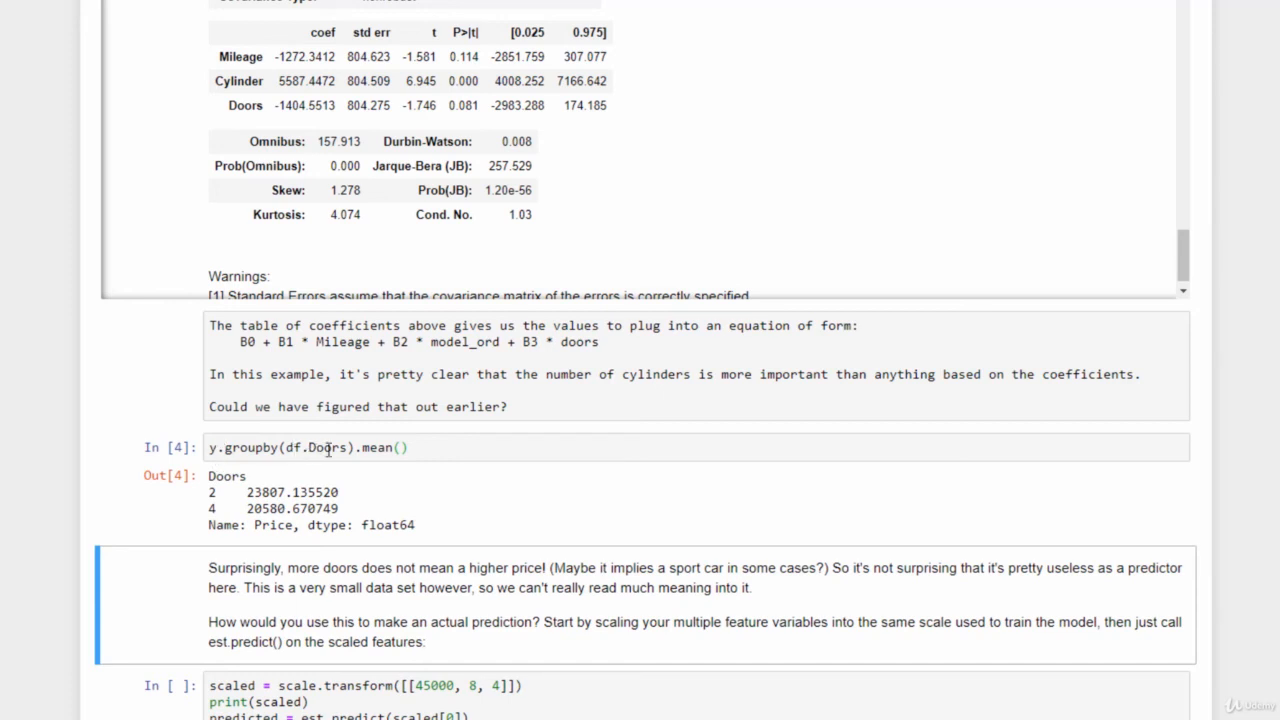
{"action": "mouse_move", "coordinate": [197, 508]}
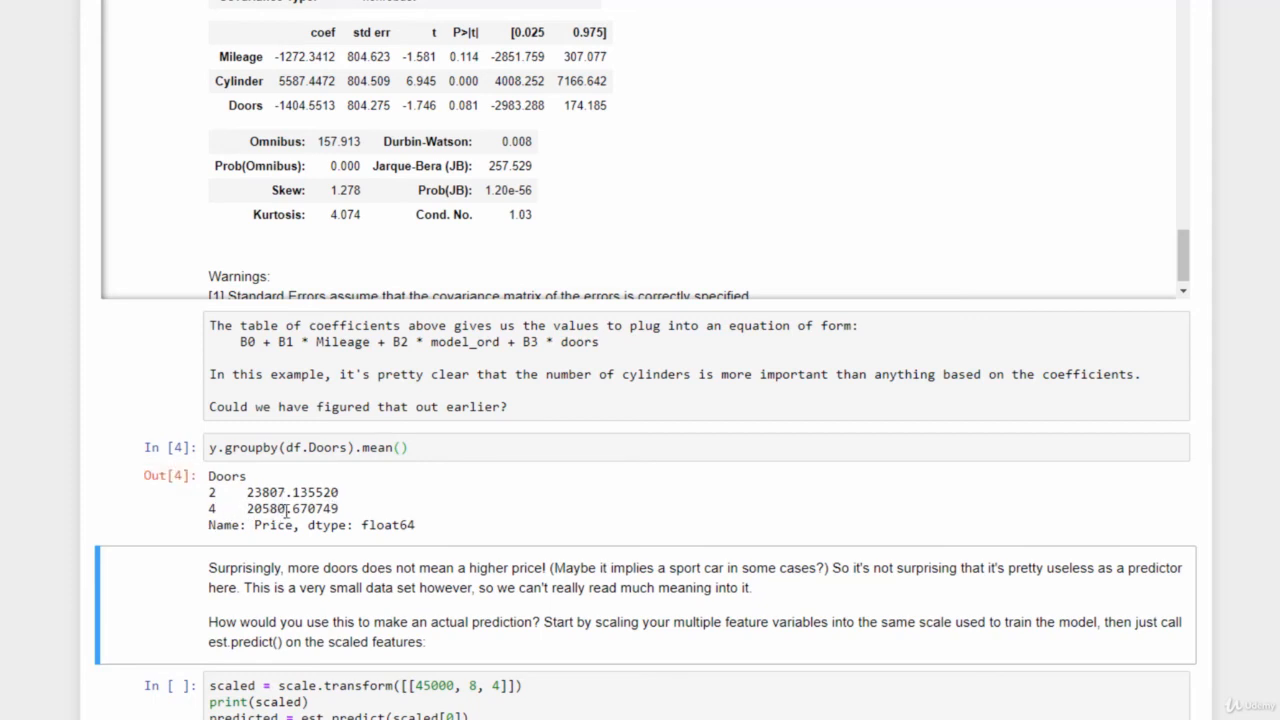
{"action": "mouse_move", "coordinate": [401, 504]}
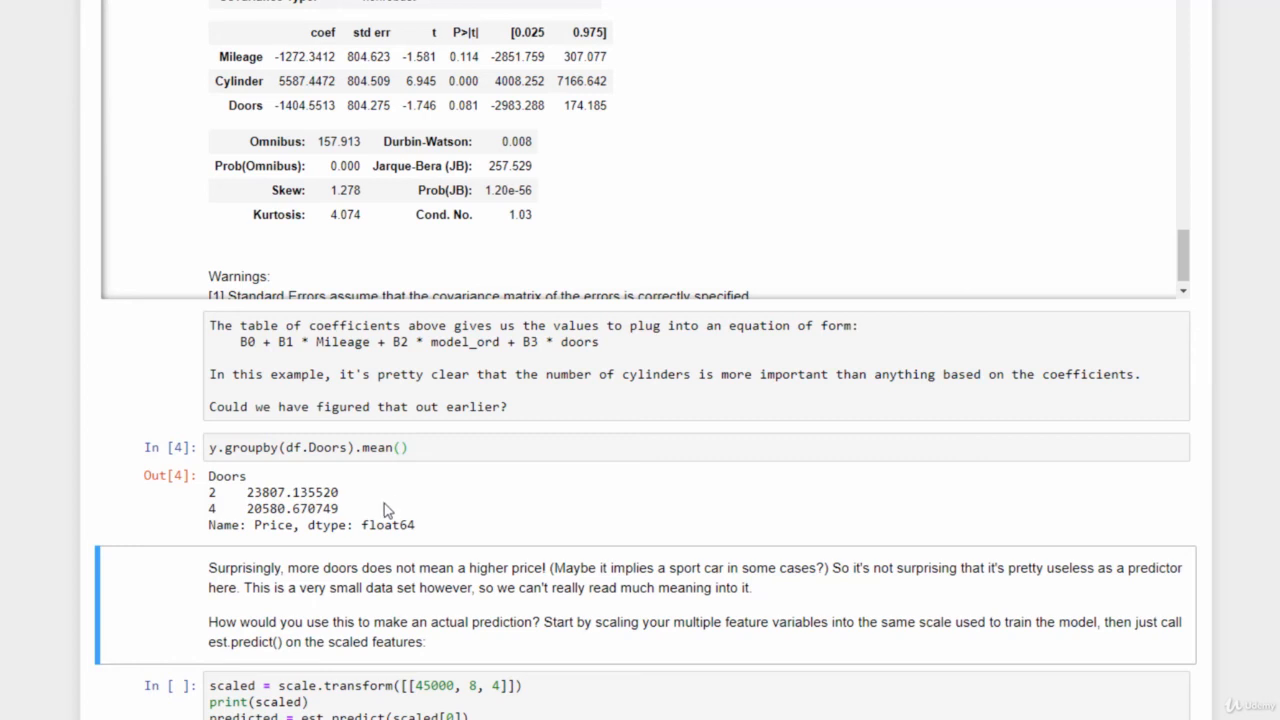
Scroll down to the cell predicting the price for [45000, 8, 4] with est.predict
{"action": "scroll", "scroll_direction": "down", "scroll_amount": 3}
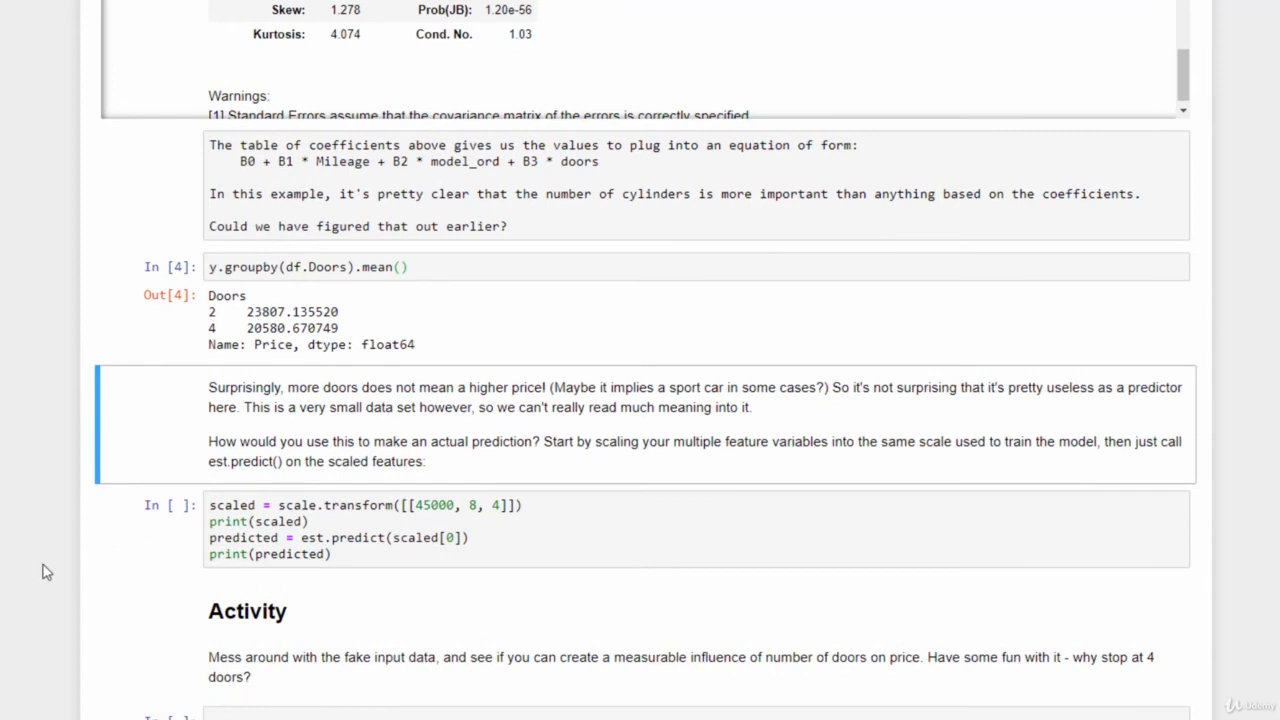
{"action": "scroll", "scroll_direction": "down", "scroll_amount": 3}
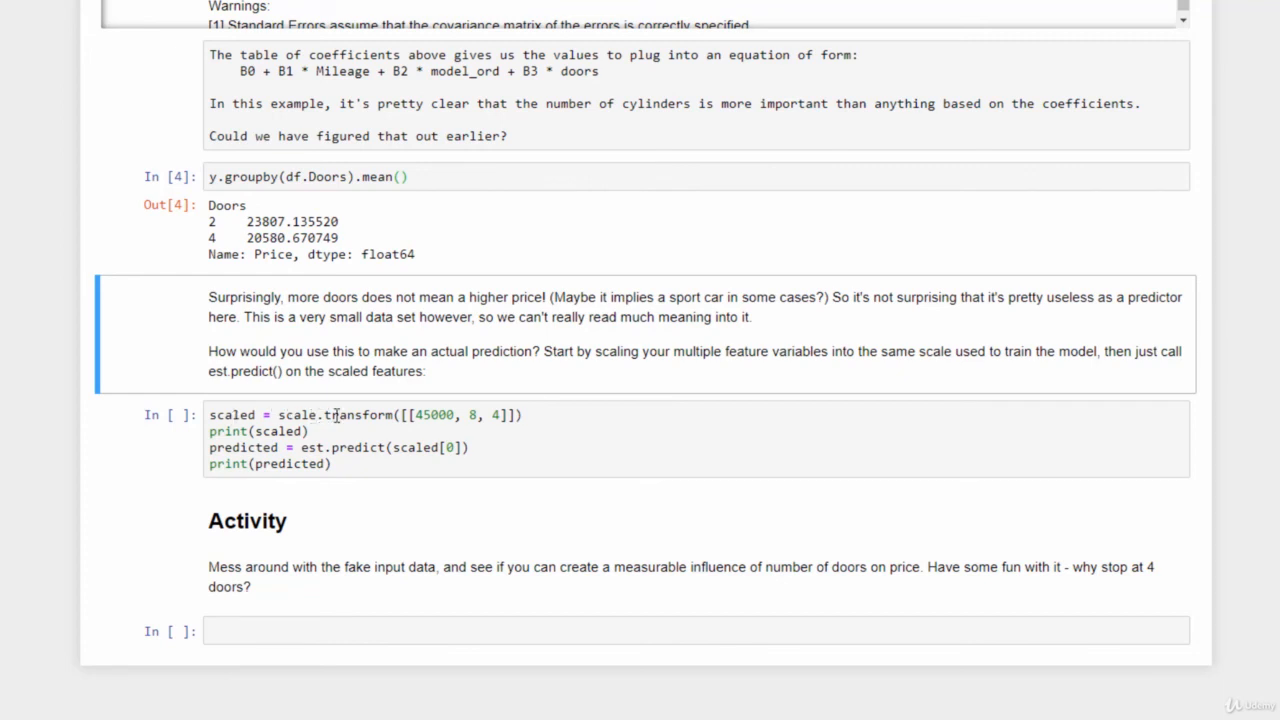
{"action": "mouse_move", "coordinate": [440, 440]}
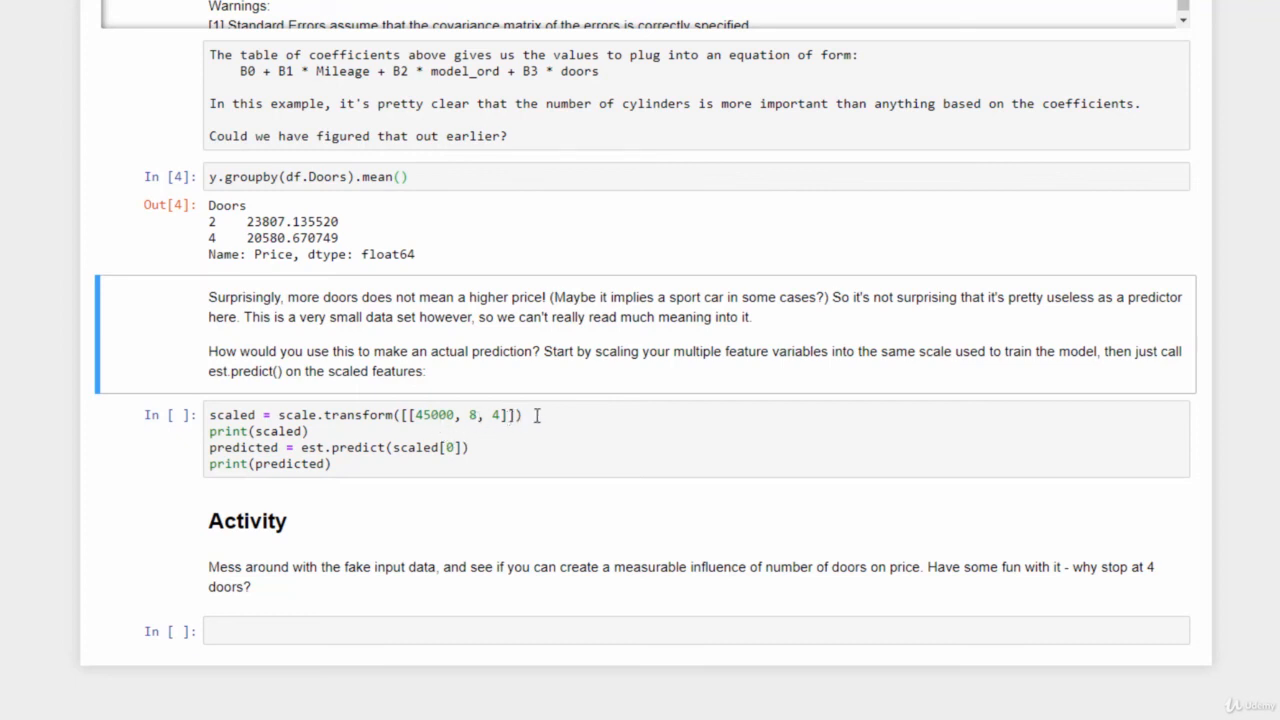
{"action": "mouse_move", "coordinate": [293, 440]}
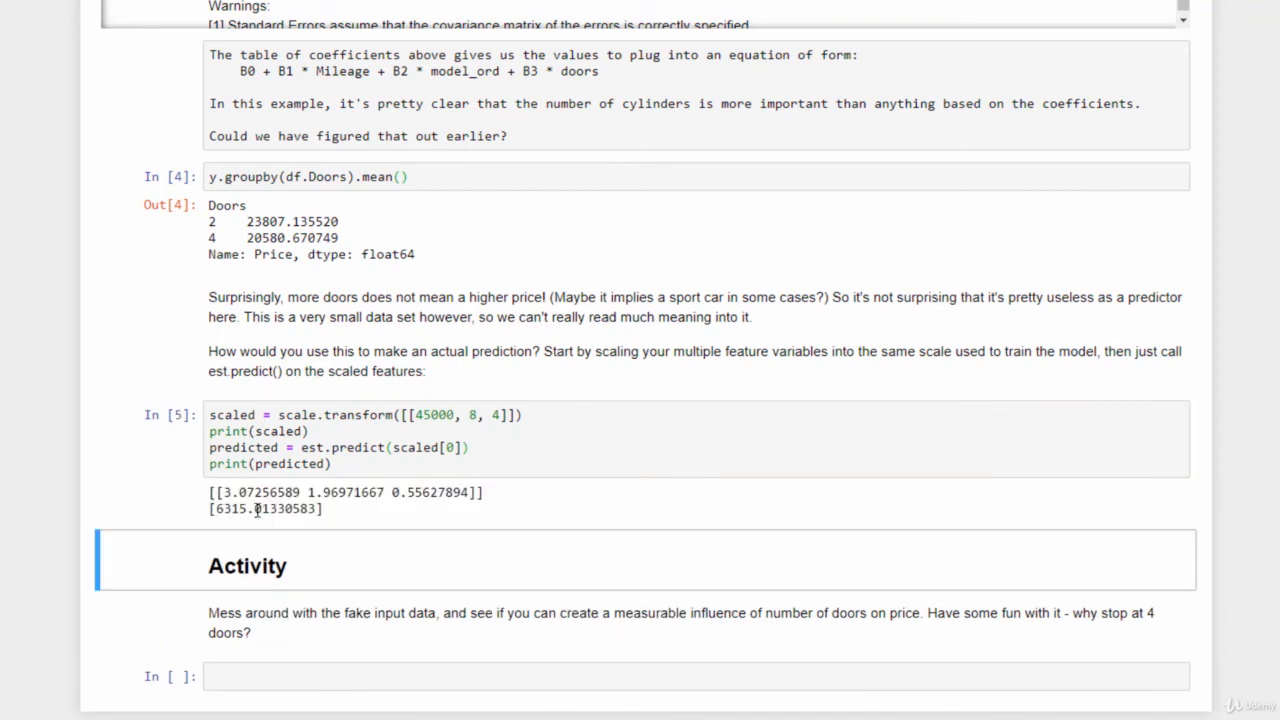
{"action": "mouse_move", "coordinate": [483, 518]}
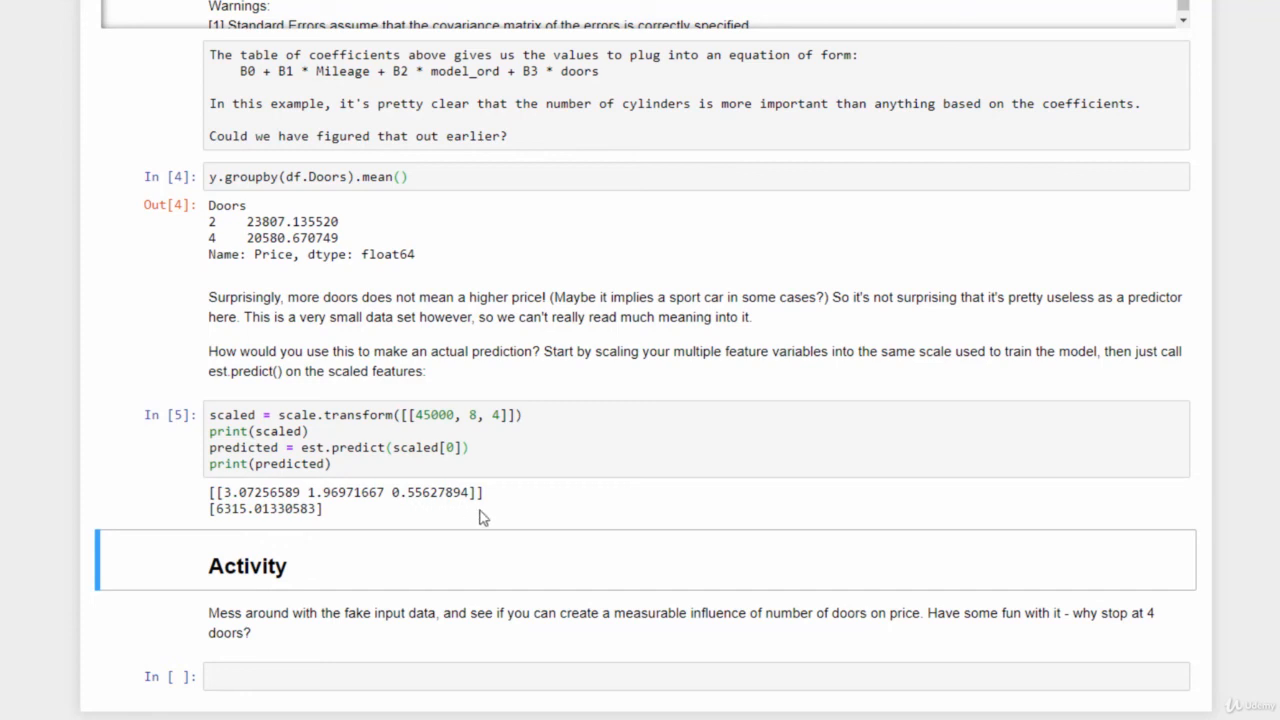
{"action": "mouse_move", "coordinate": [349, 419]}
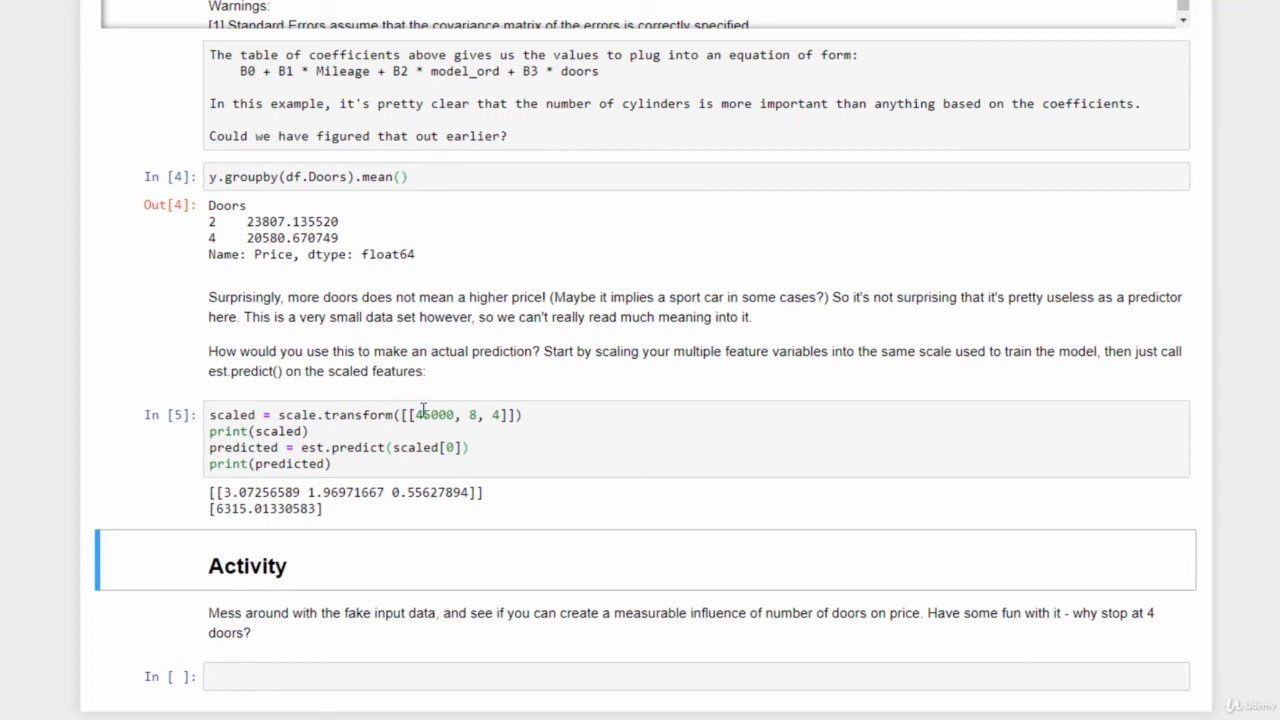
{"action": "mouse_move", "coordinate": [527, 423]}
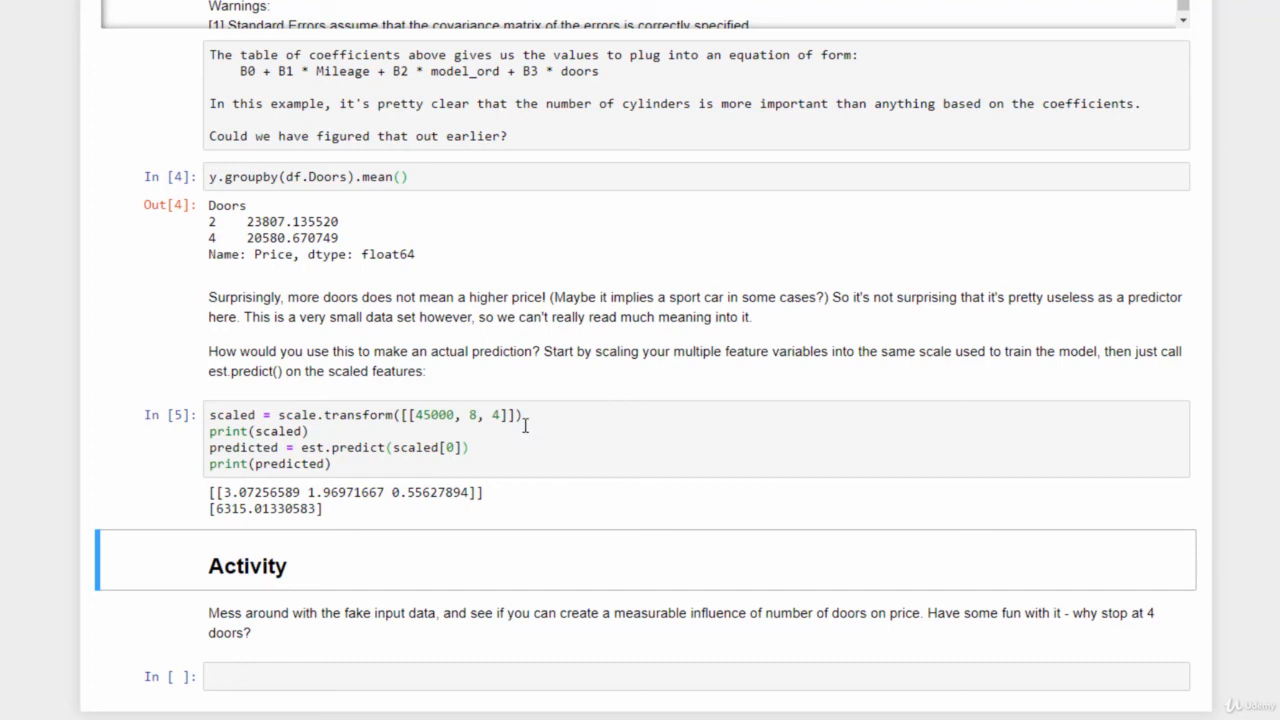